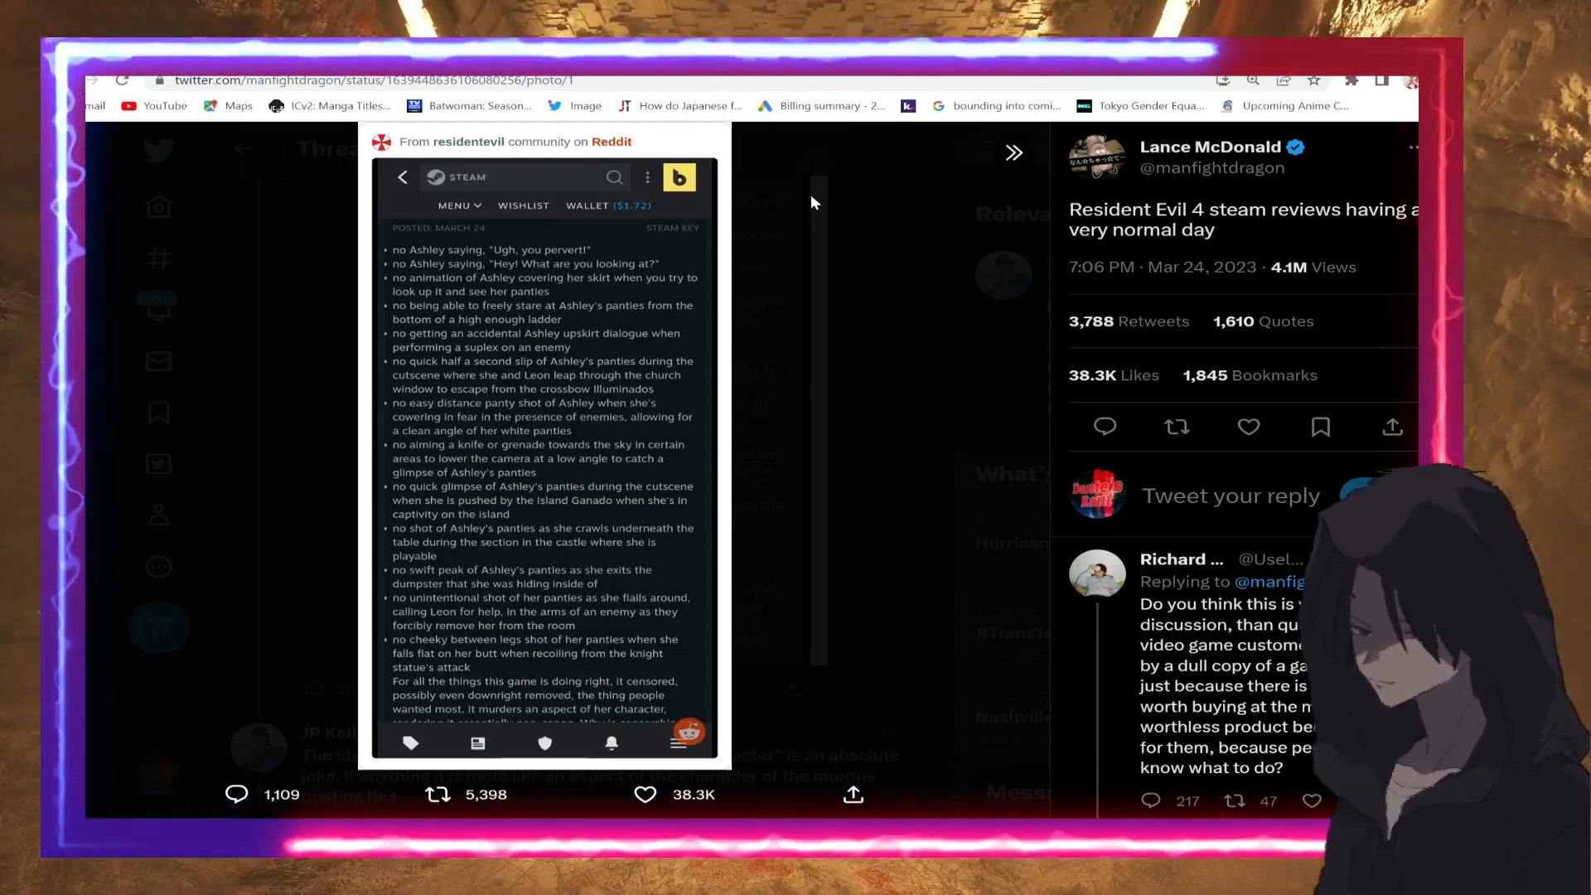
mouse_move(447, 593)
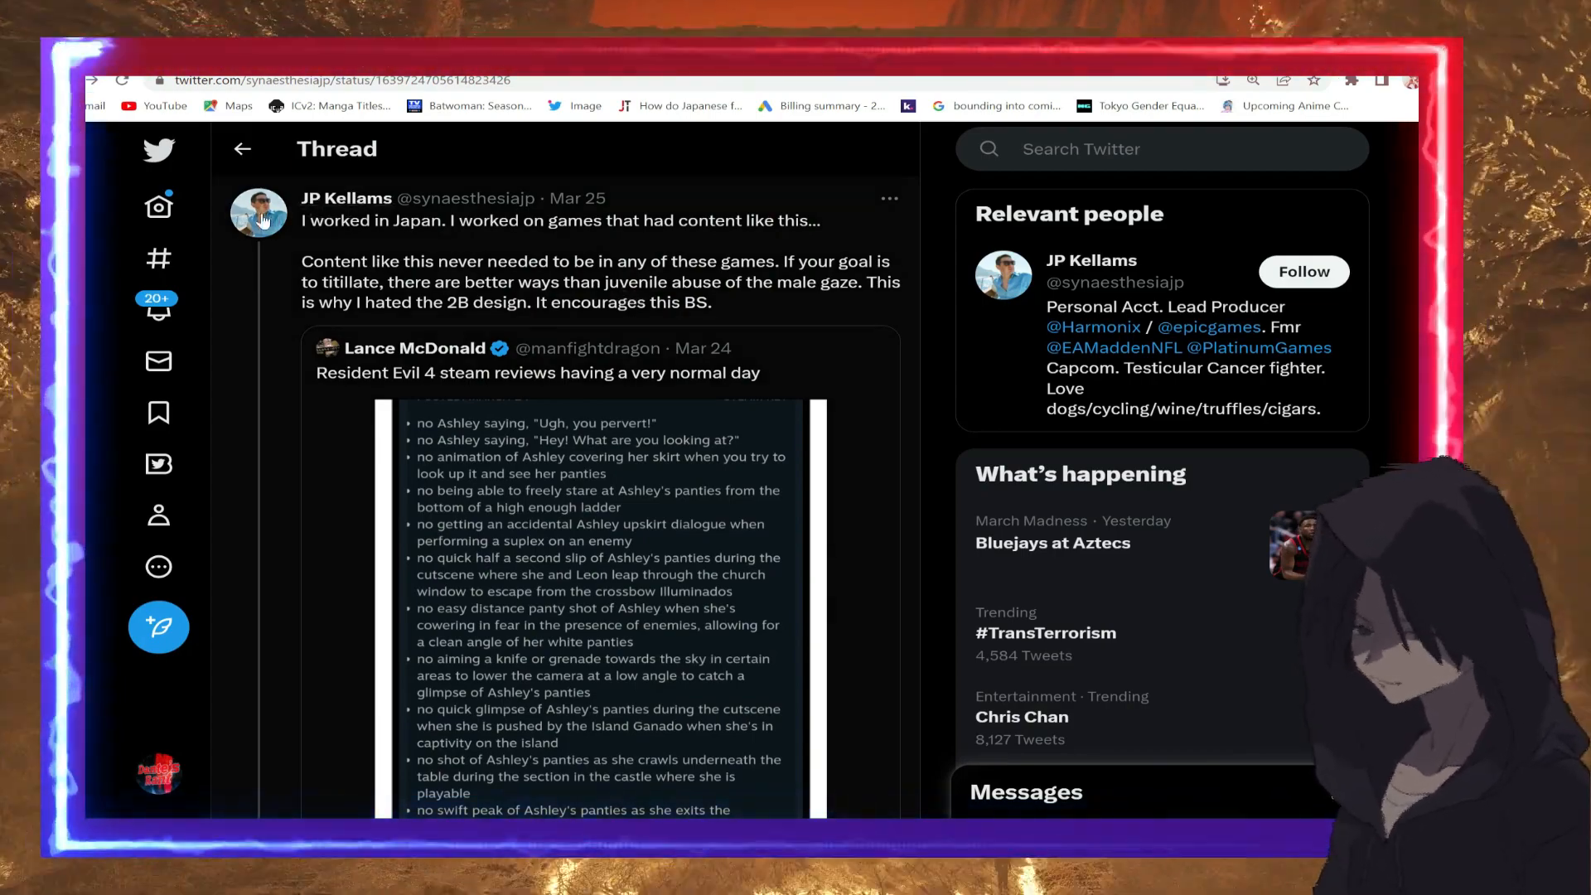
left_click(260, 212)
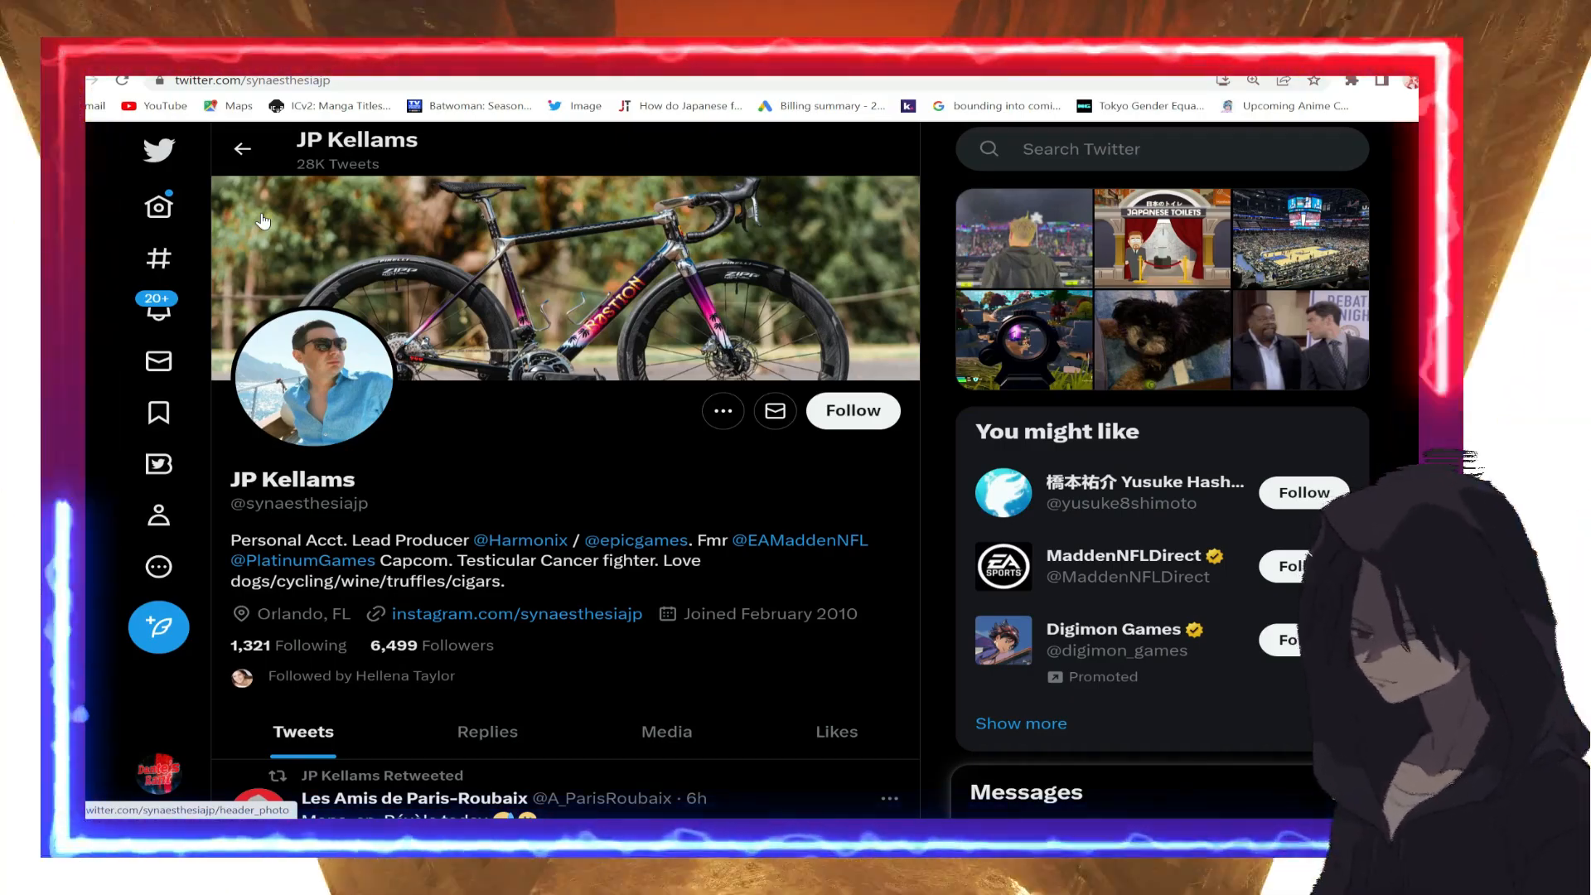
mouse_move(408, 314)
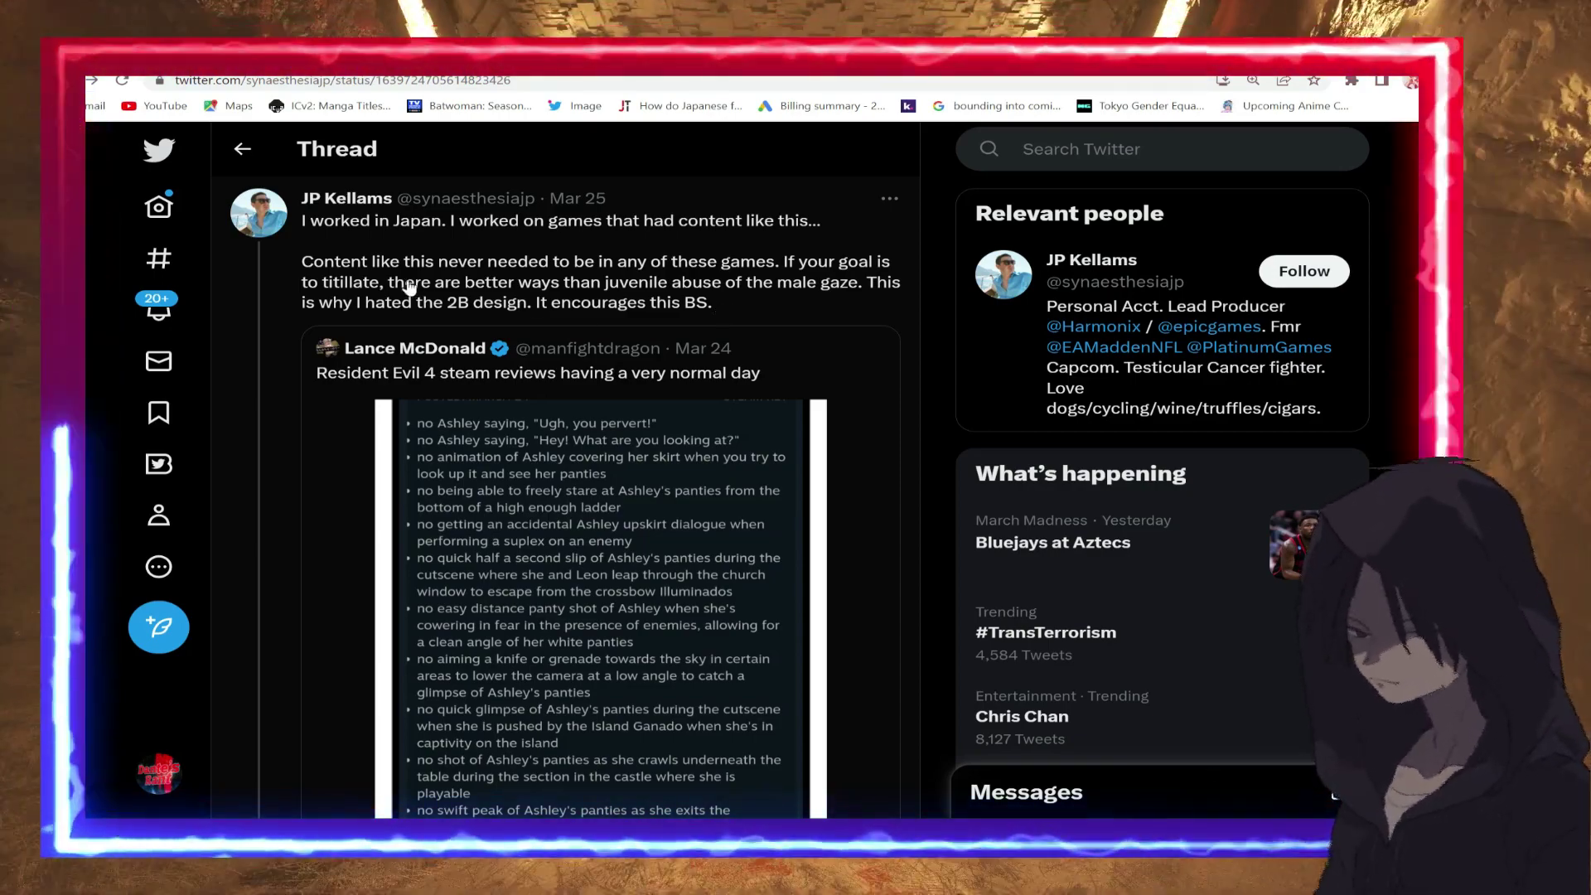
mouse_move(784, 292)
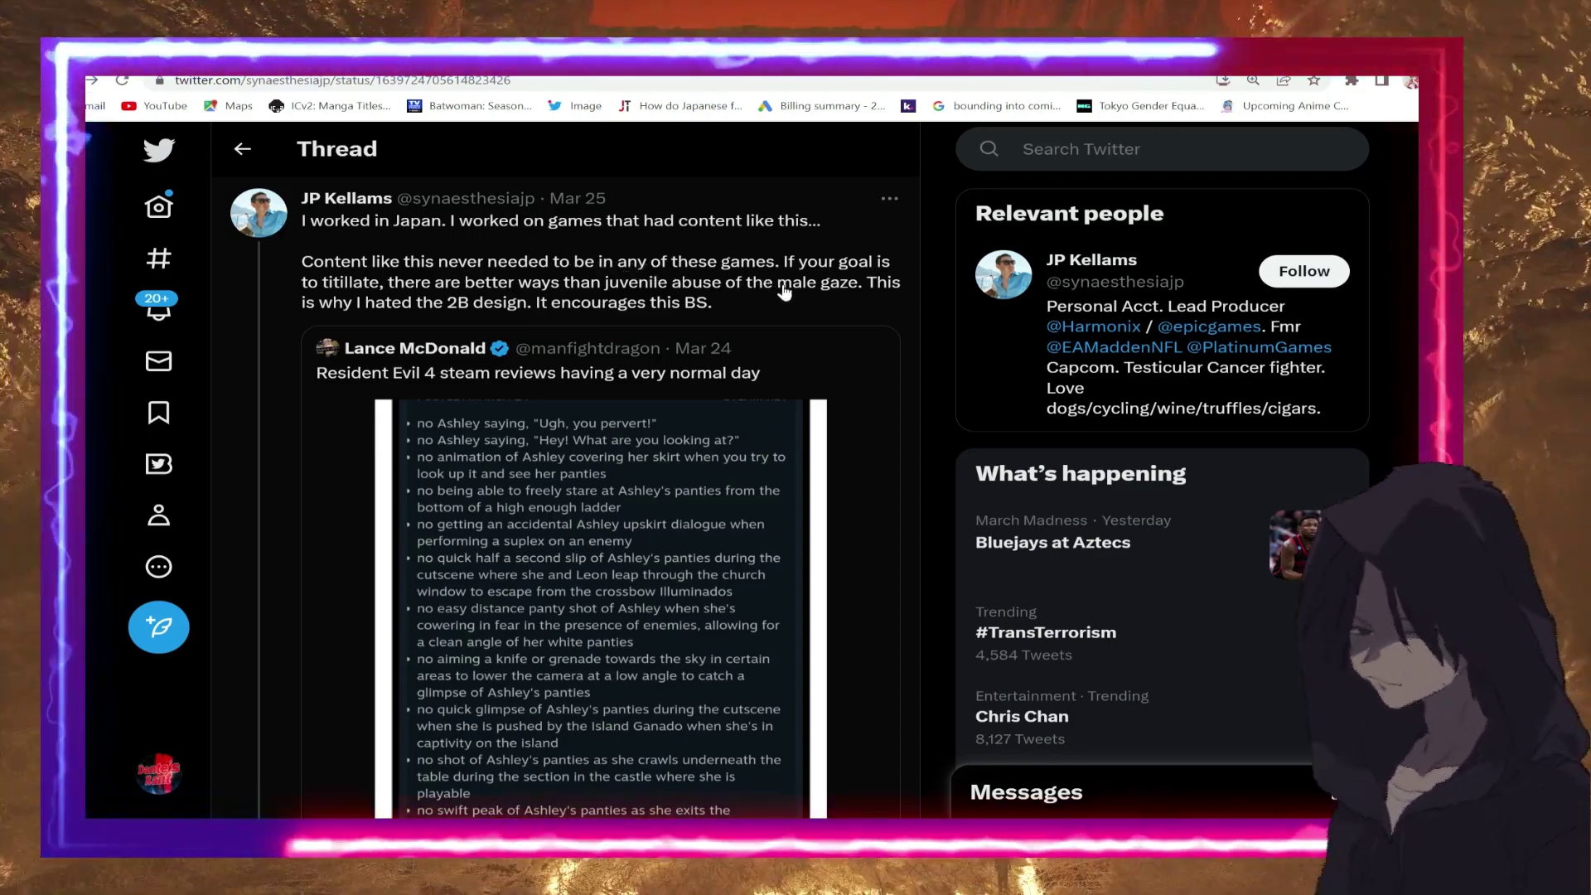
mouse_move(846, 299)
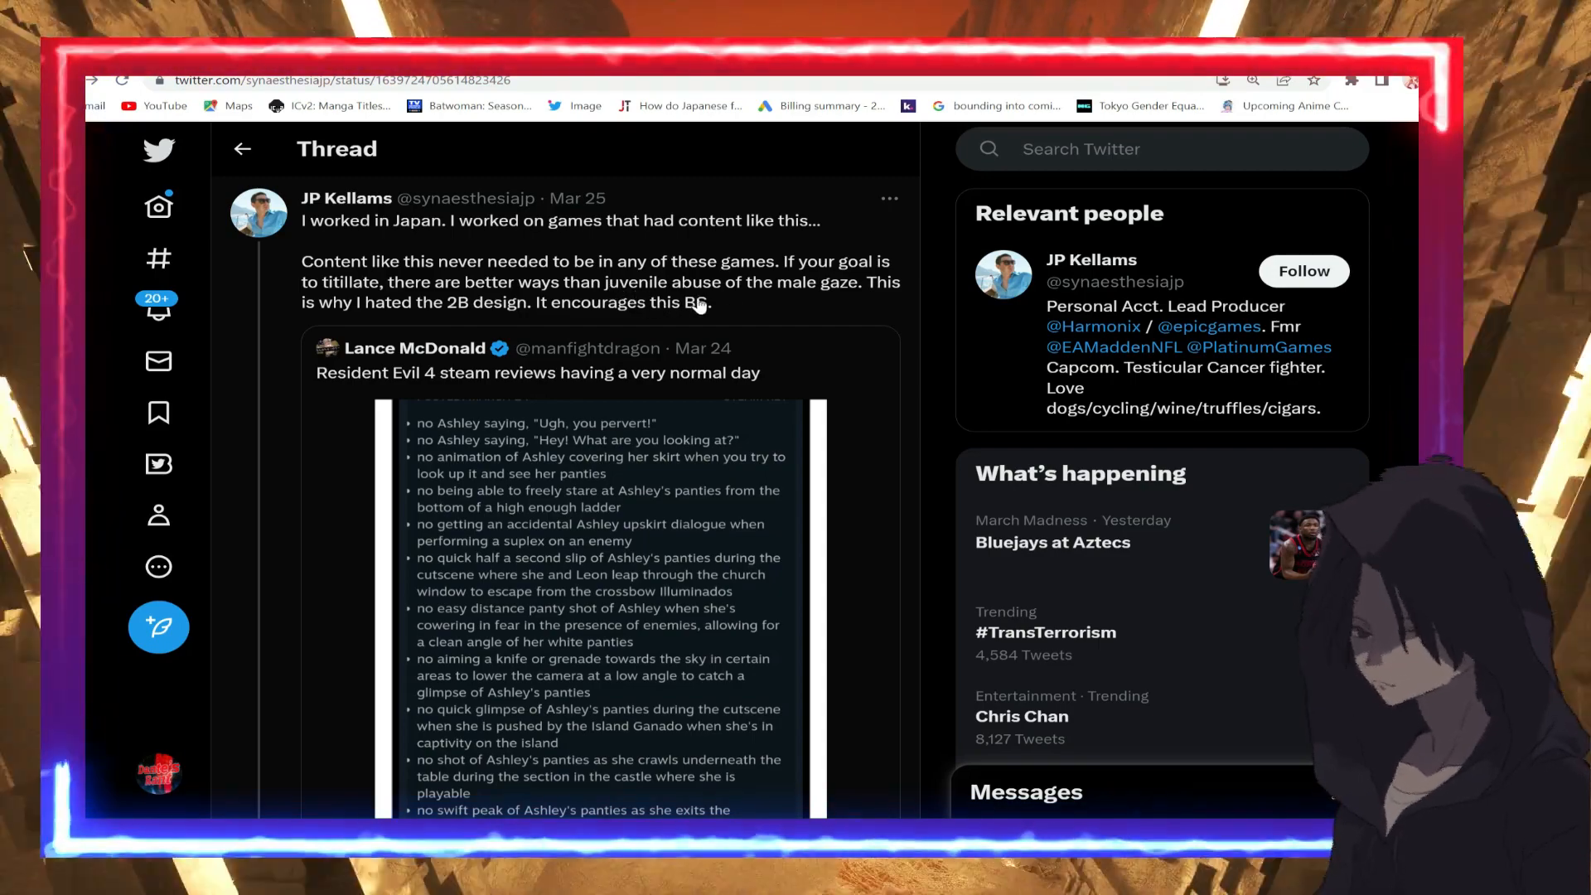
mouse_move(813, 310)
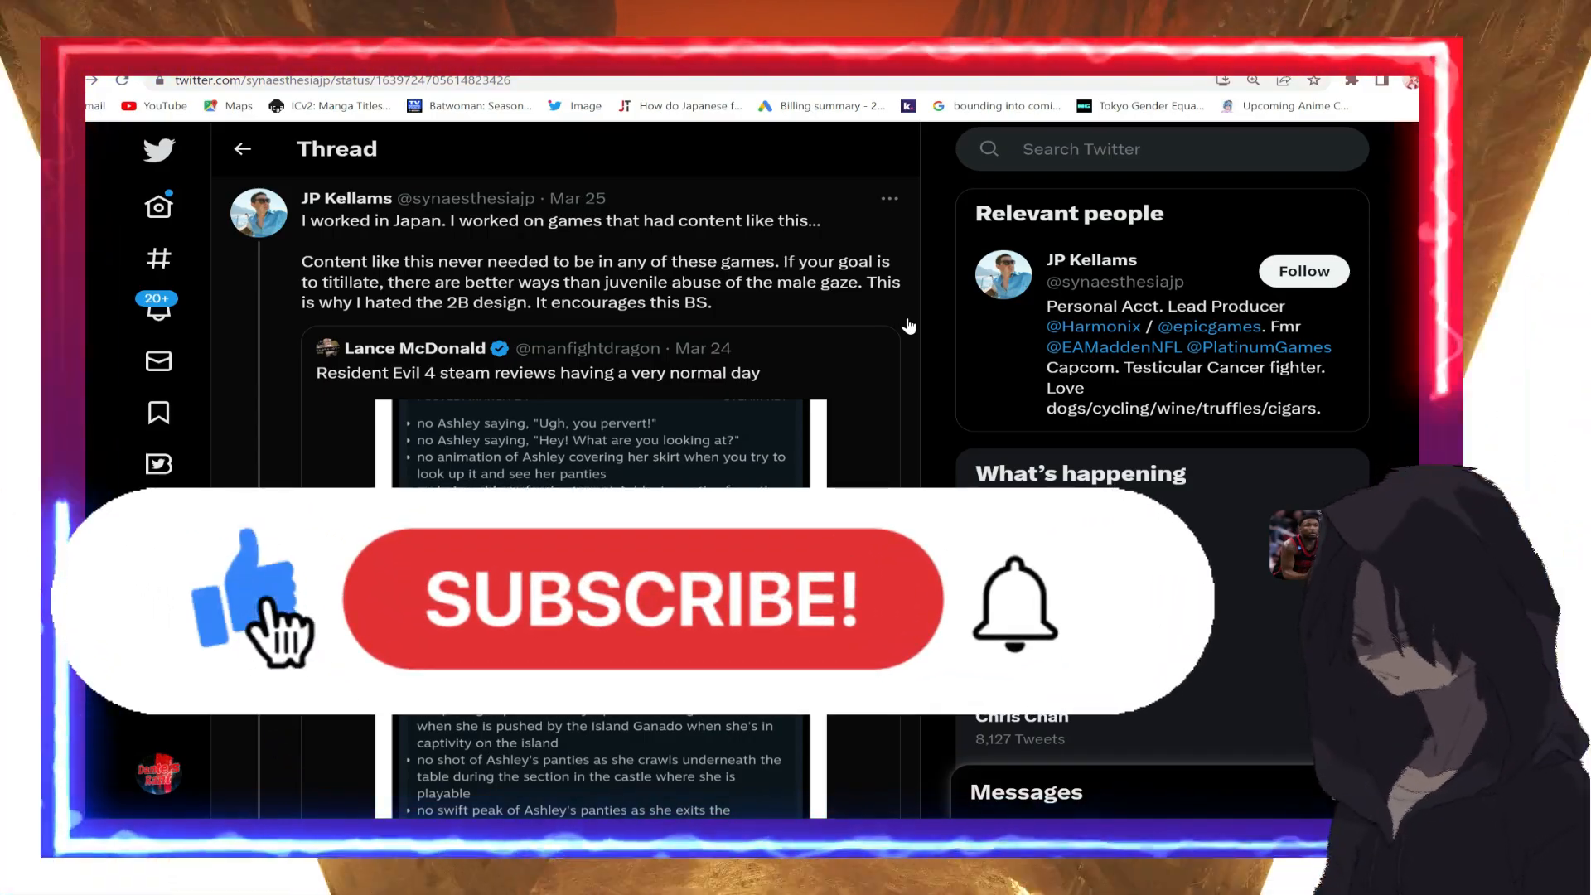
left_click(643, 598)
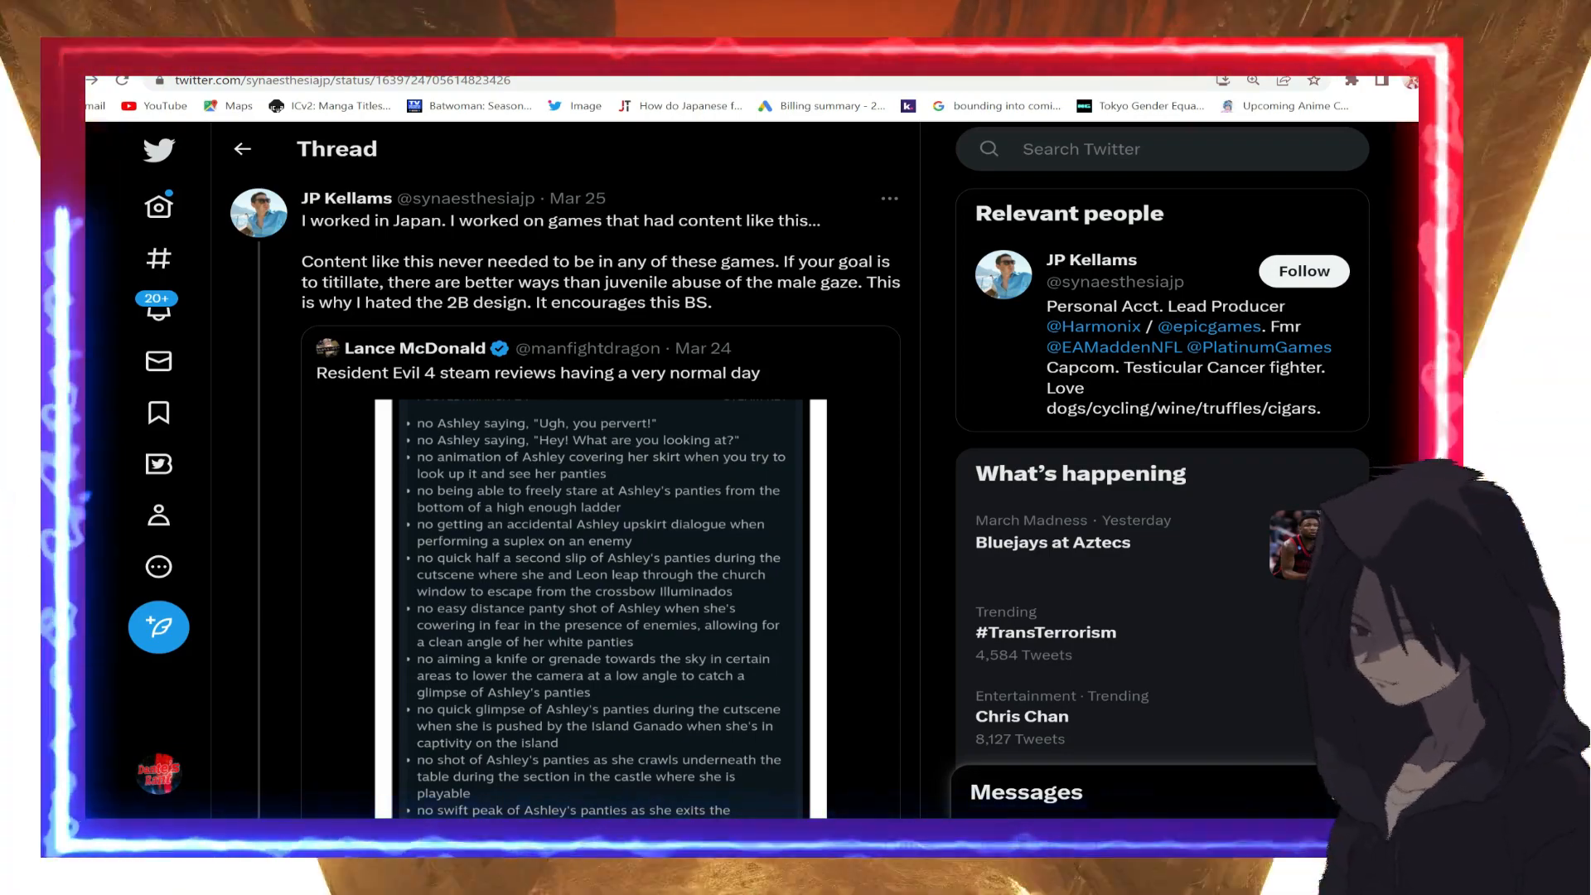
Scroll down the timeline toward the retweeted post about women enjoying fanservice
scroll("down", 3)
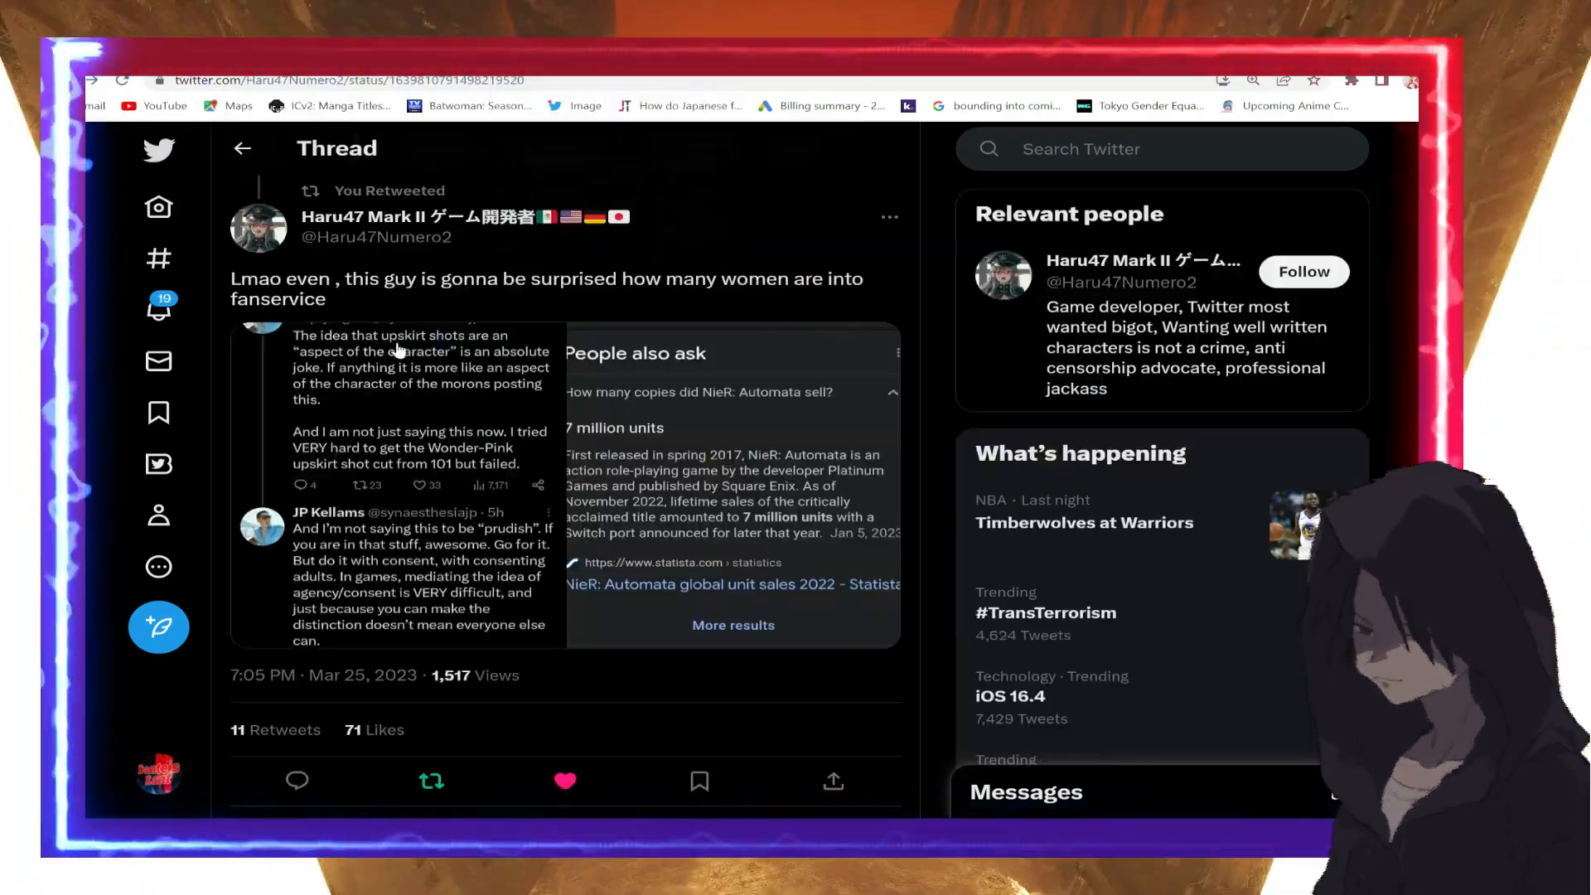
left_click(401, 444)
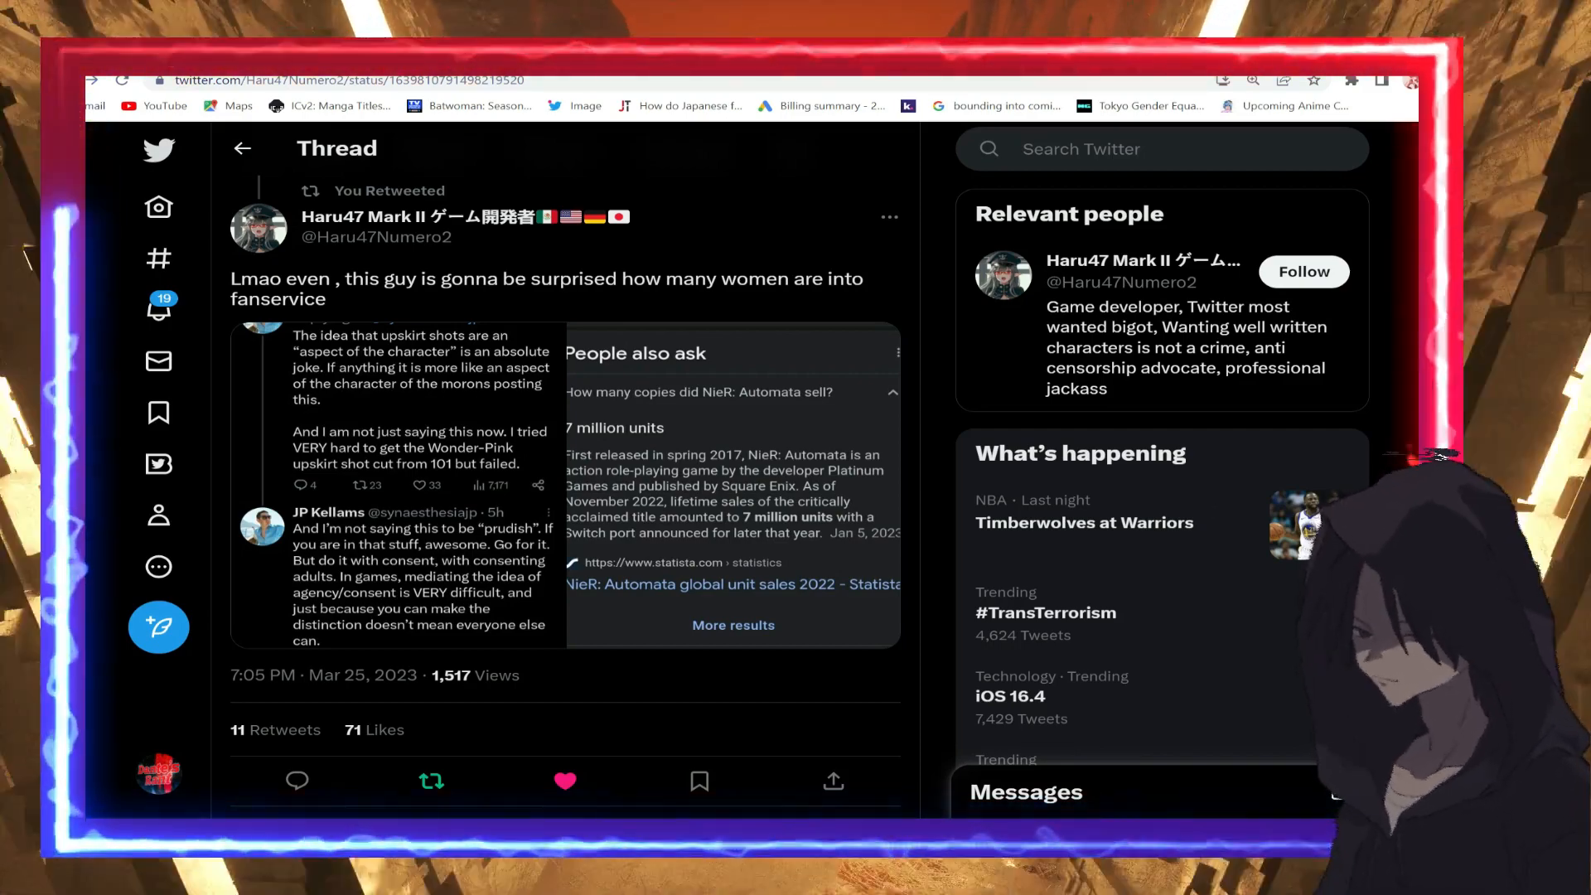
mouse_move(655, 457)
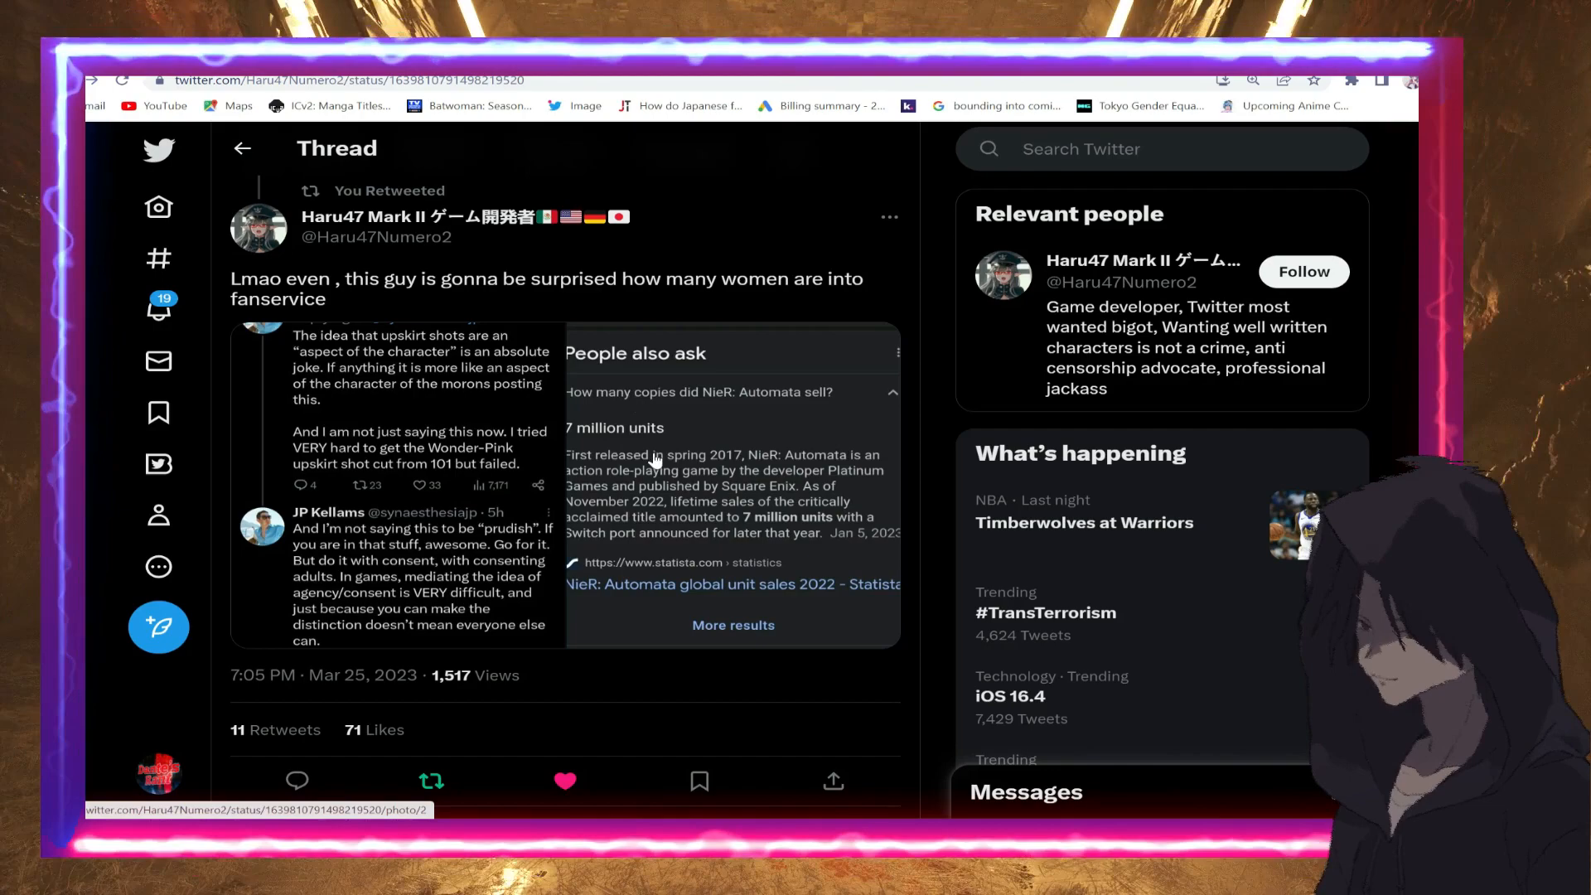
mouse_move(712, 459)
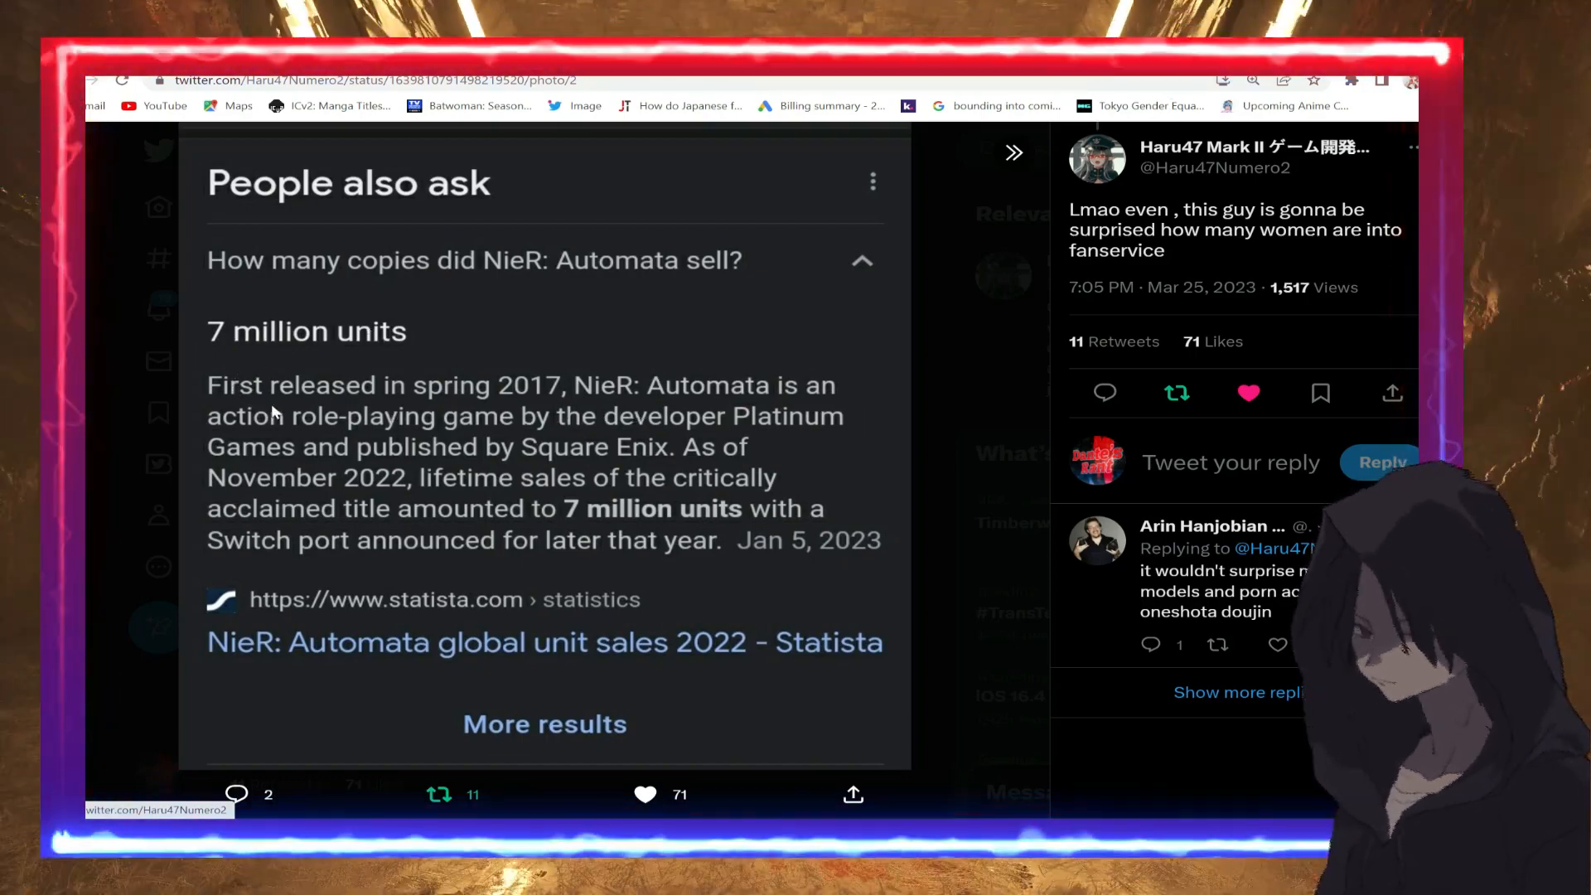
mouse_move(765, 433)
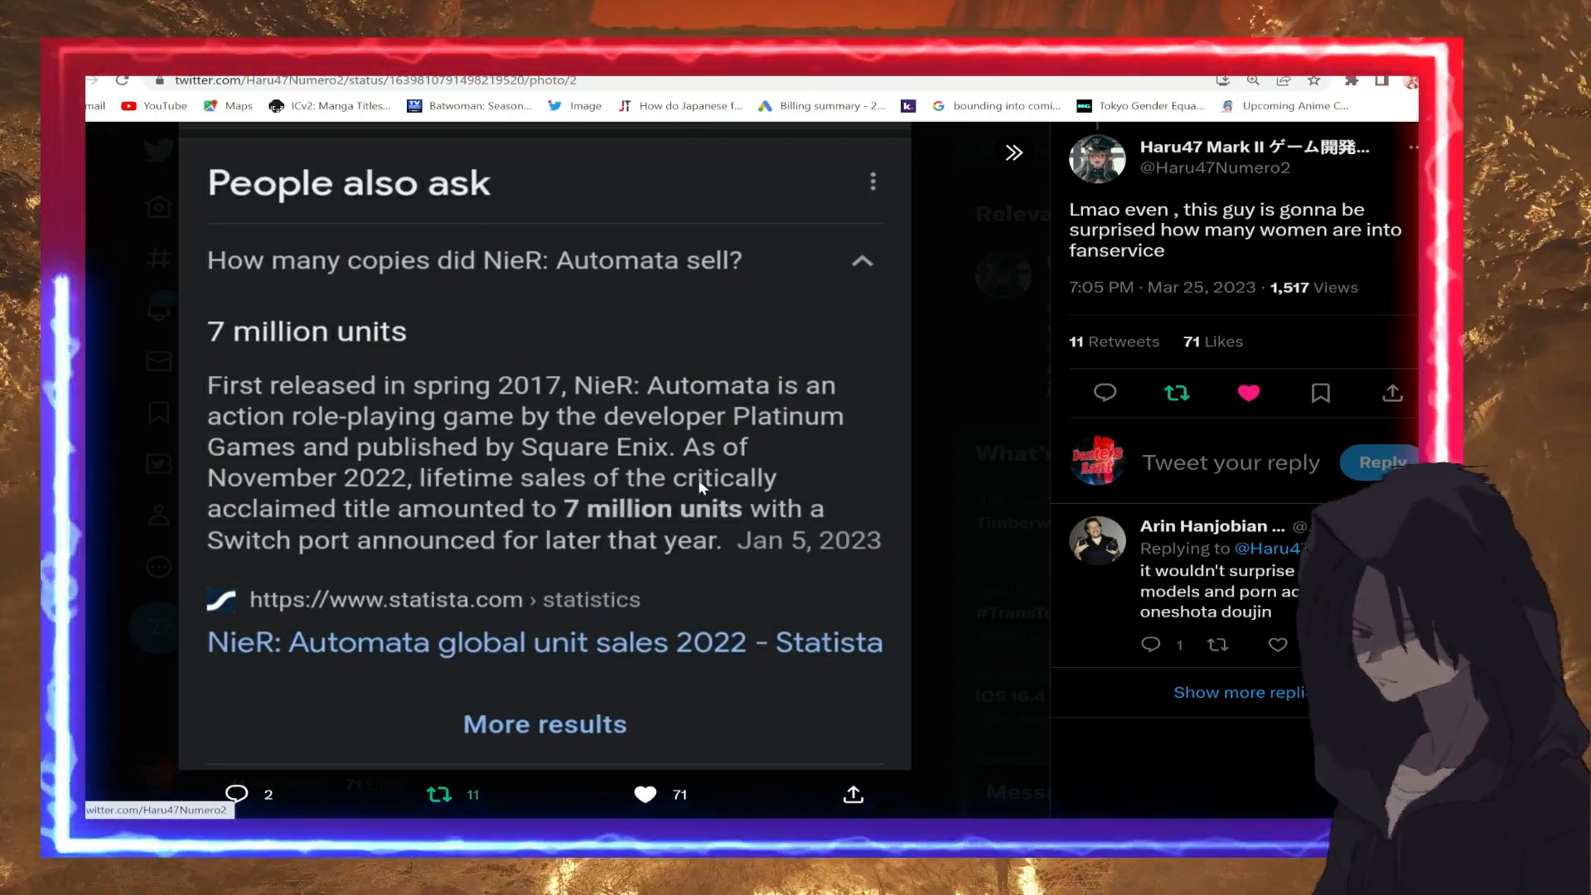
mouse_move(842, 494)
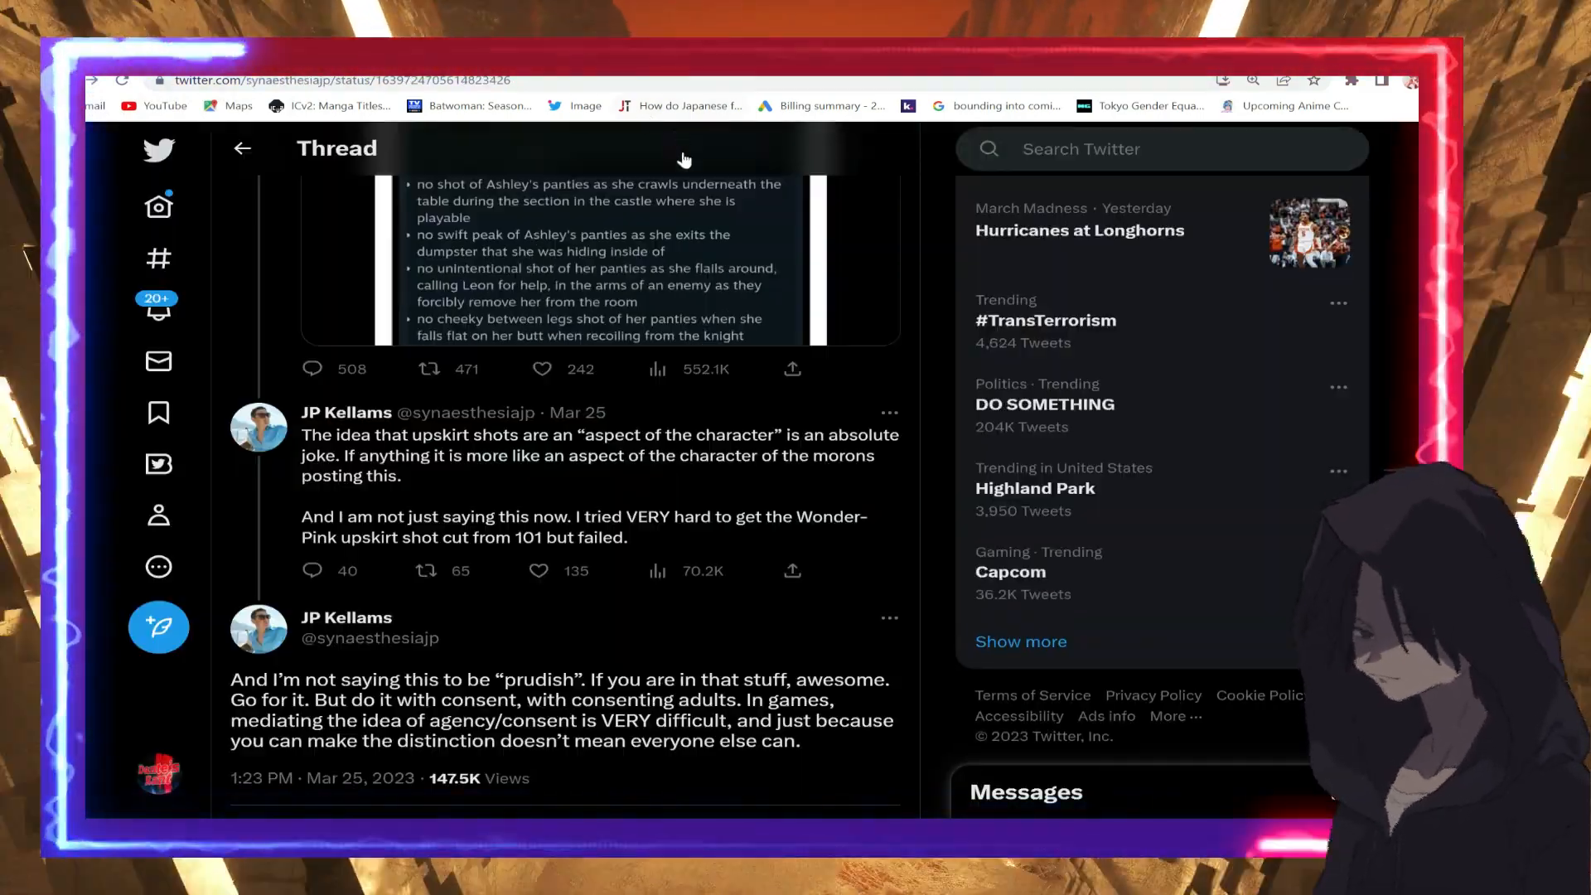
mouse_move(942, 322)
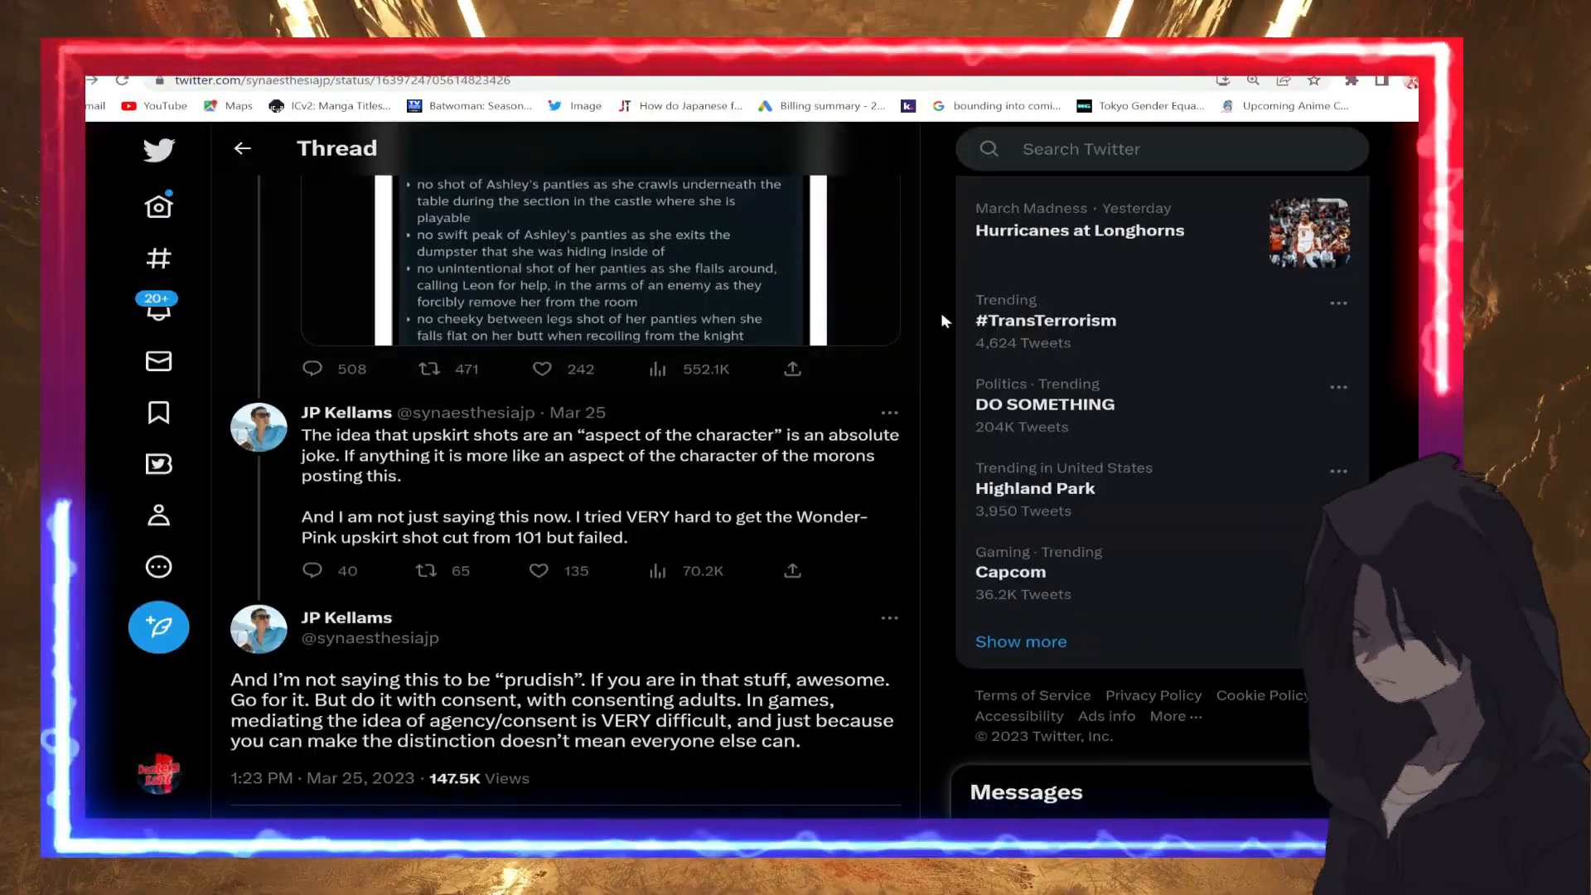
mouse_move(951, 327)
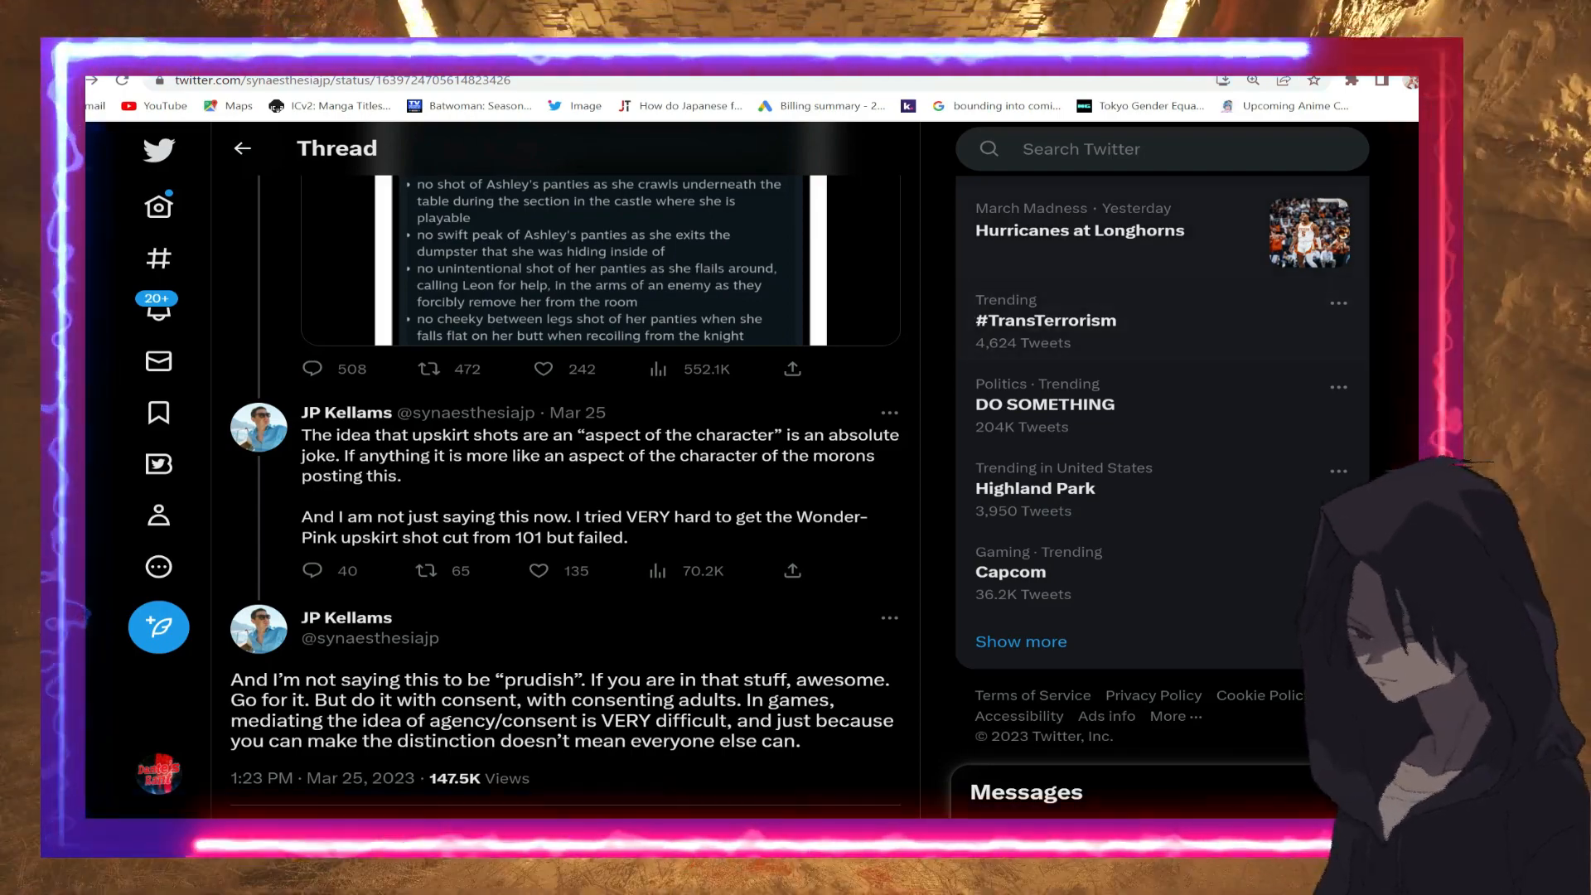
Scroll down to the consenting-adults reply showing 4 retweets, 158 quotes and 75 likes
scroll("down", 3)
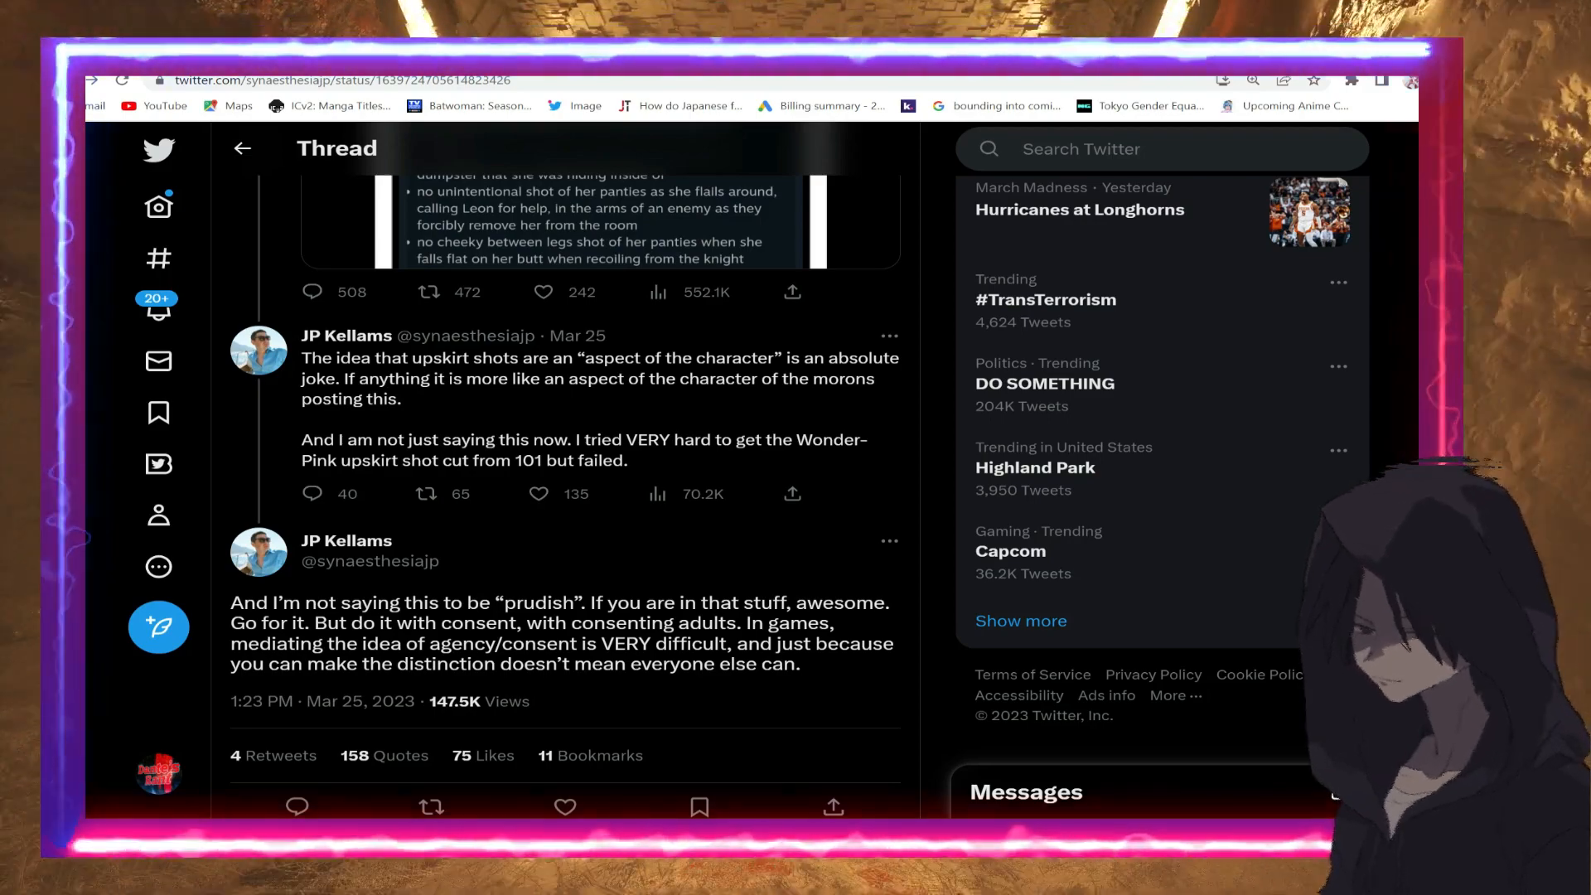
mouse_move(884, 629)
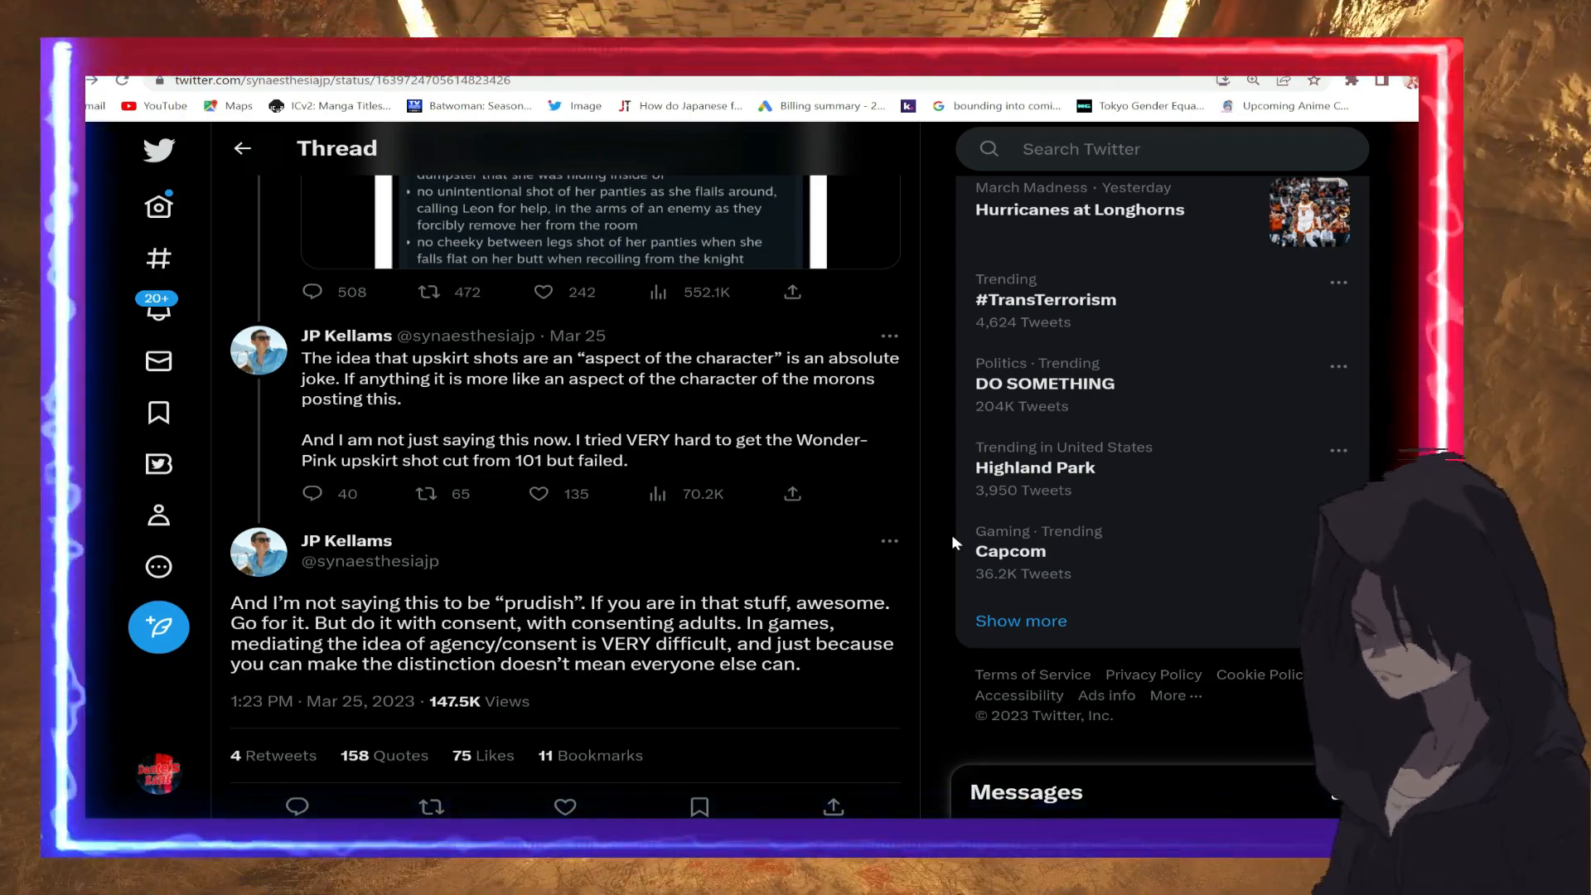
scroll("down", 3)
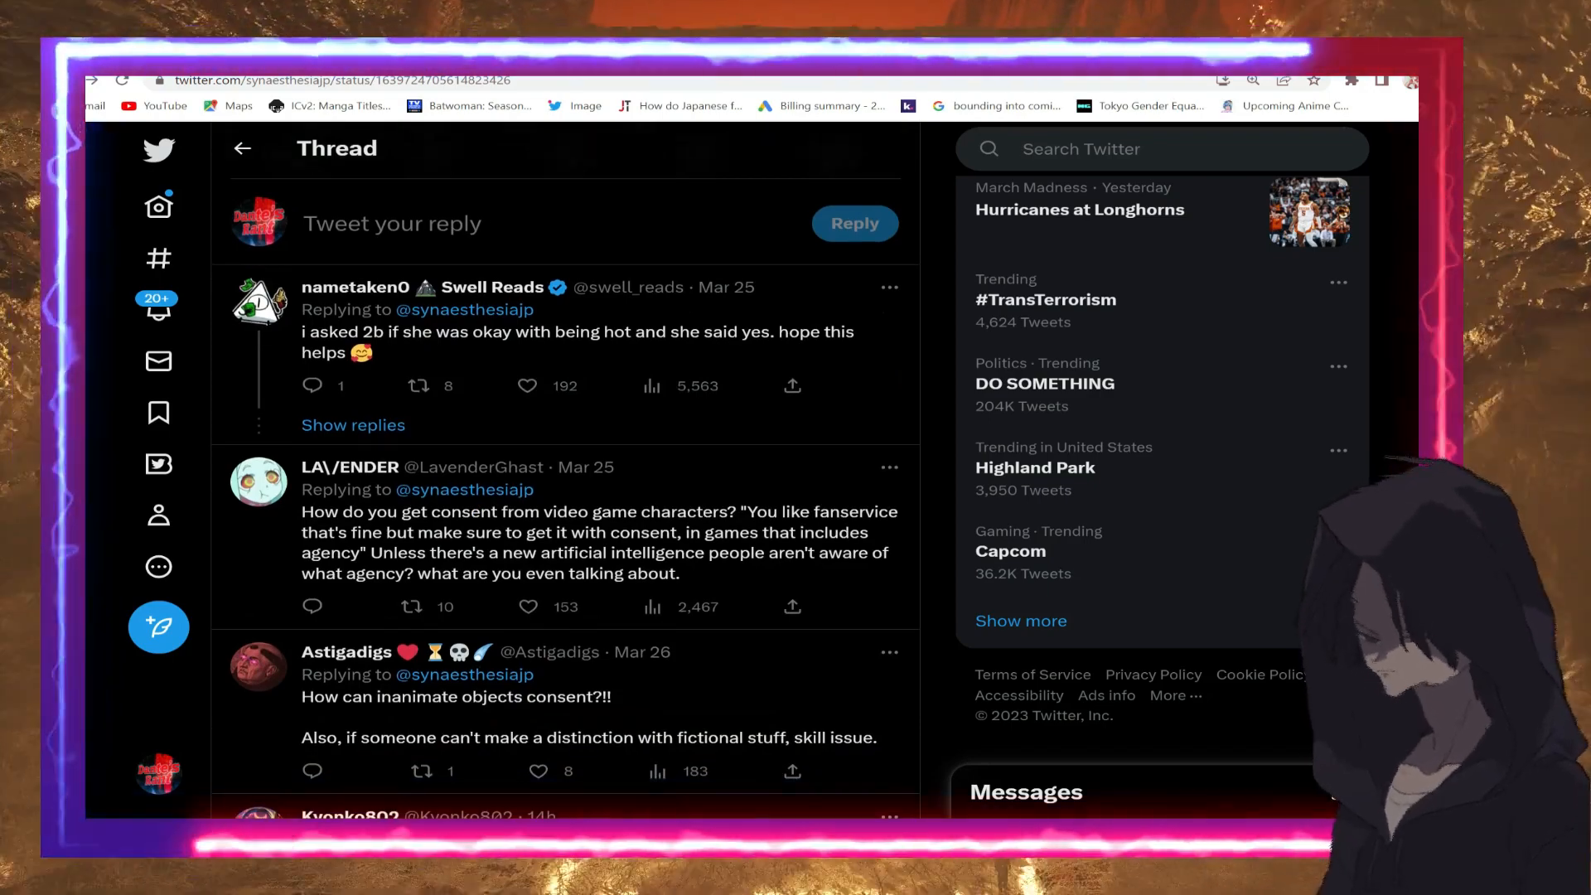
mouse_move(710, 342)
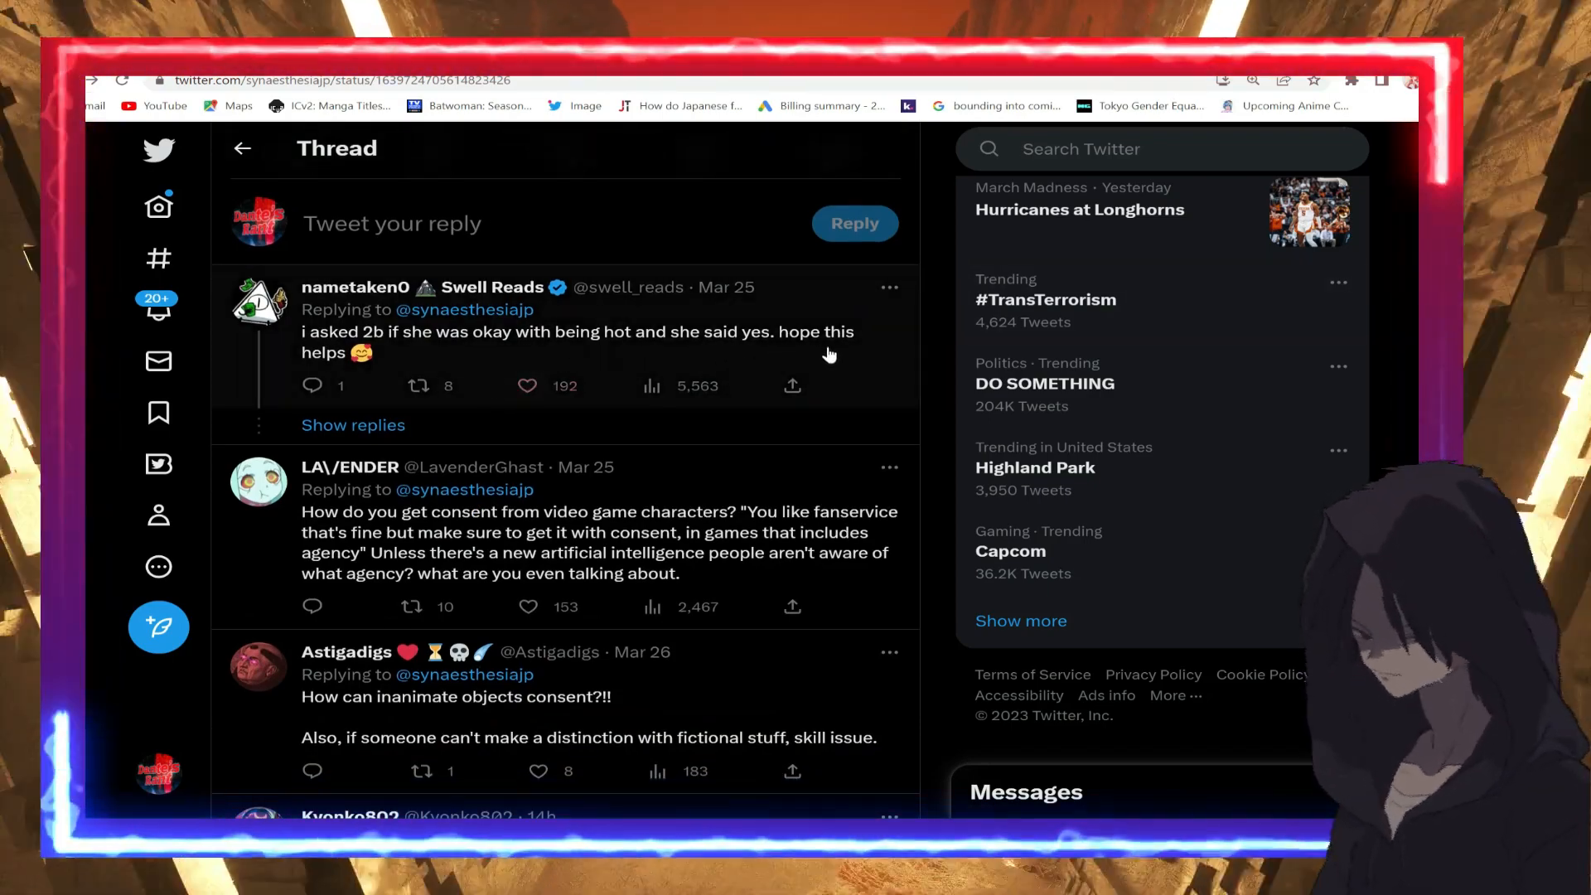
mouse_move(671, 531)
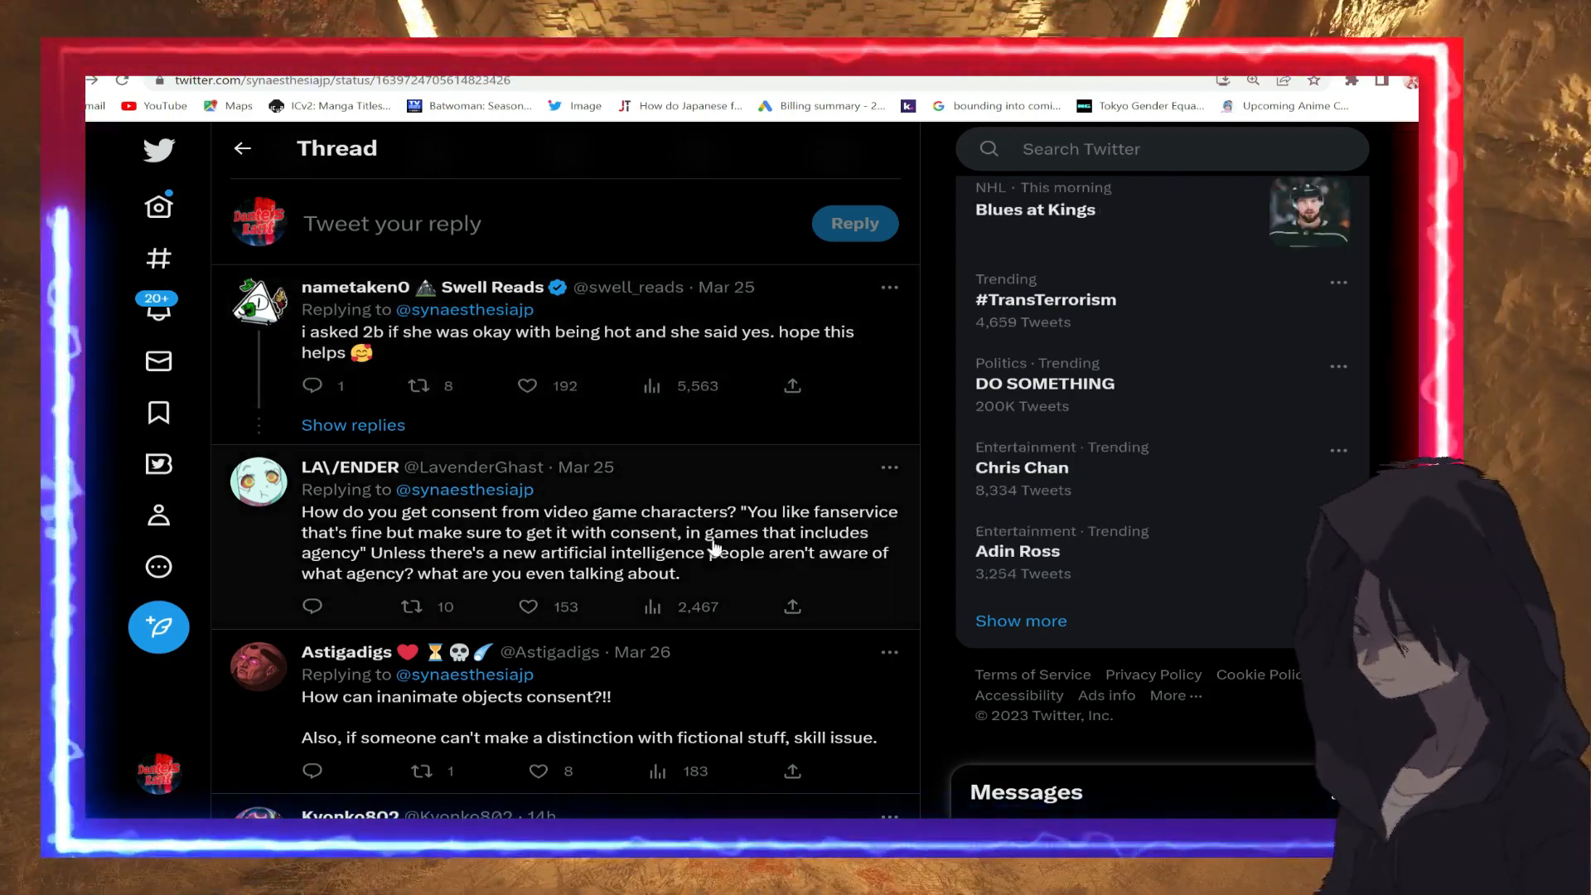
mouse_move(537, 552)
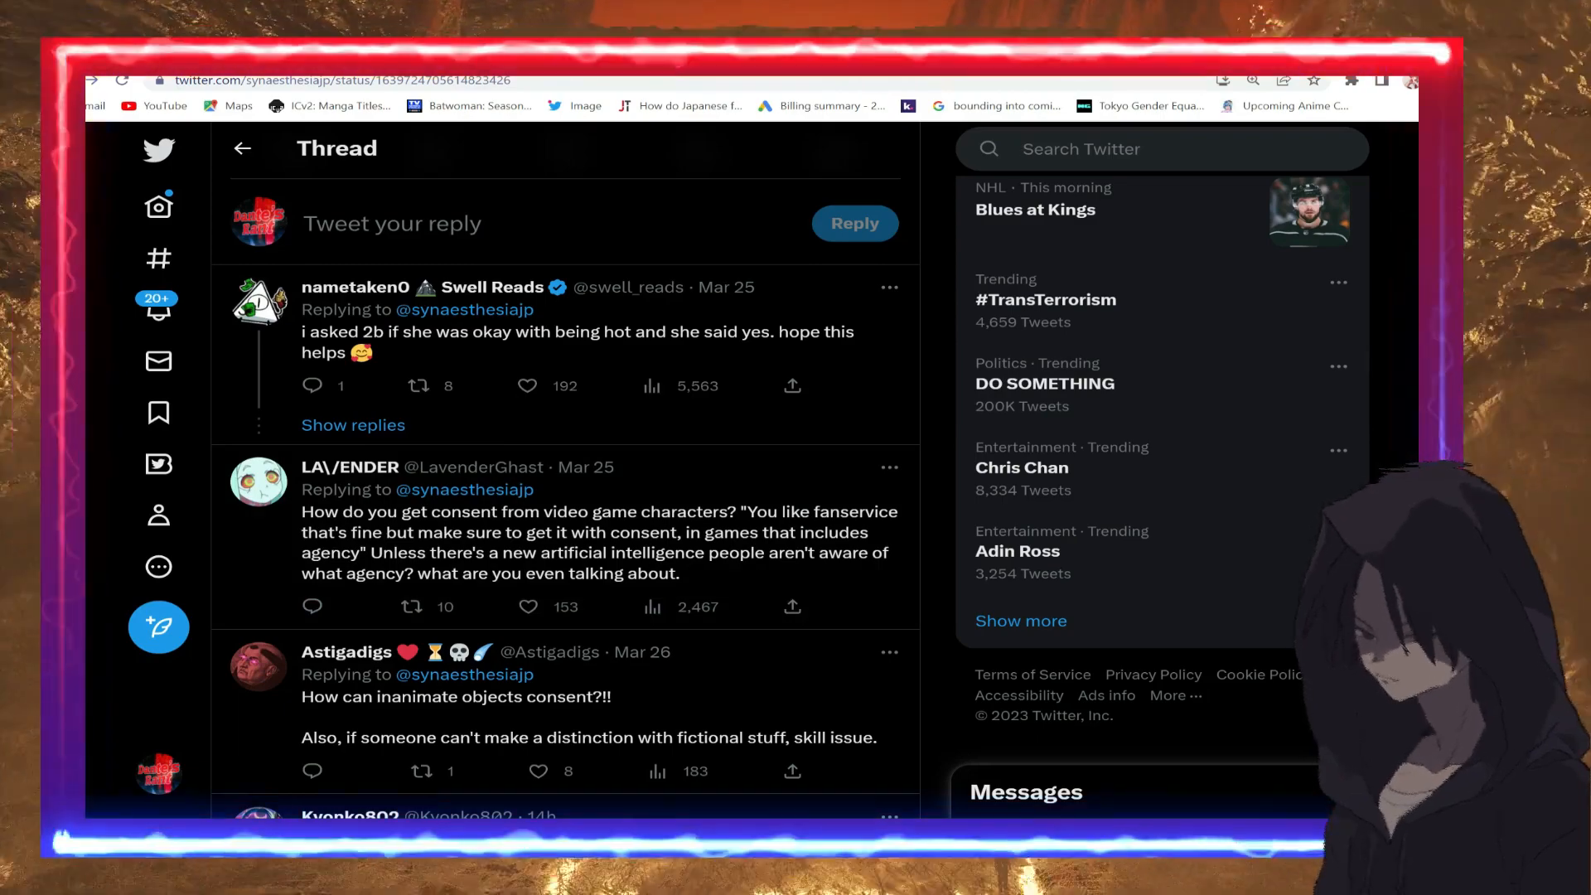
Scroll down to the reply quoting the 2011 Nurse Bayonetta outfit tweet
scroll("down", 3)
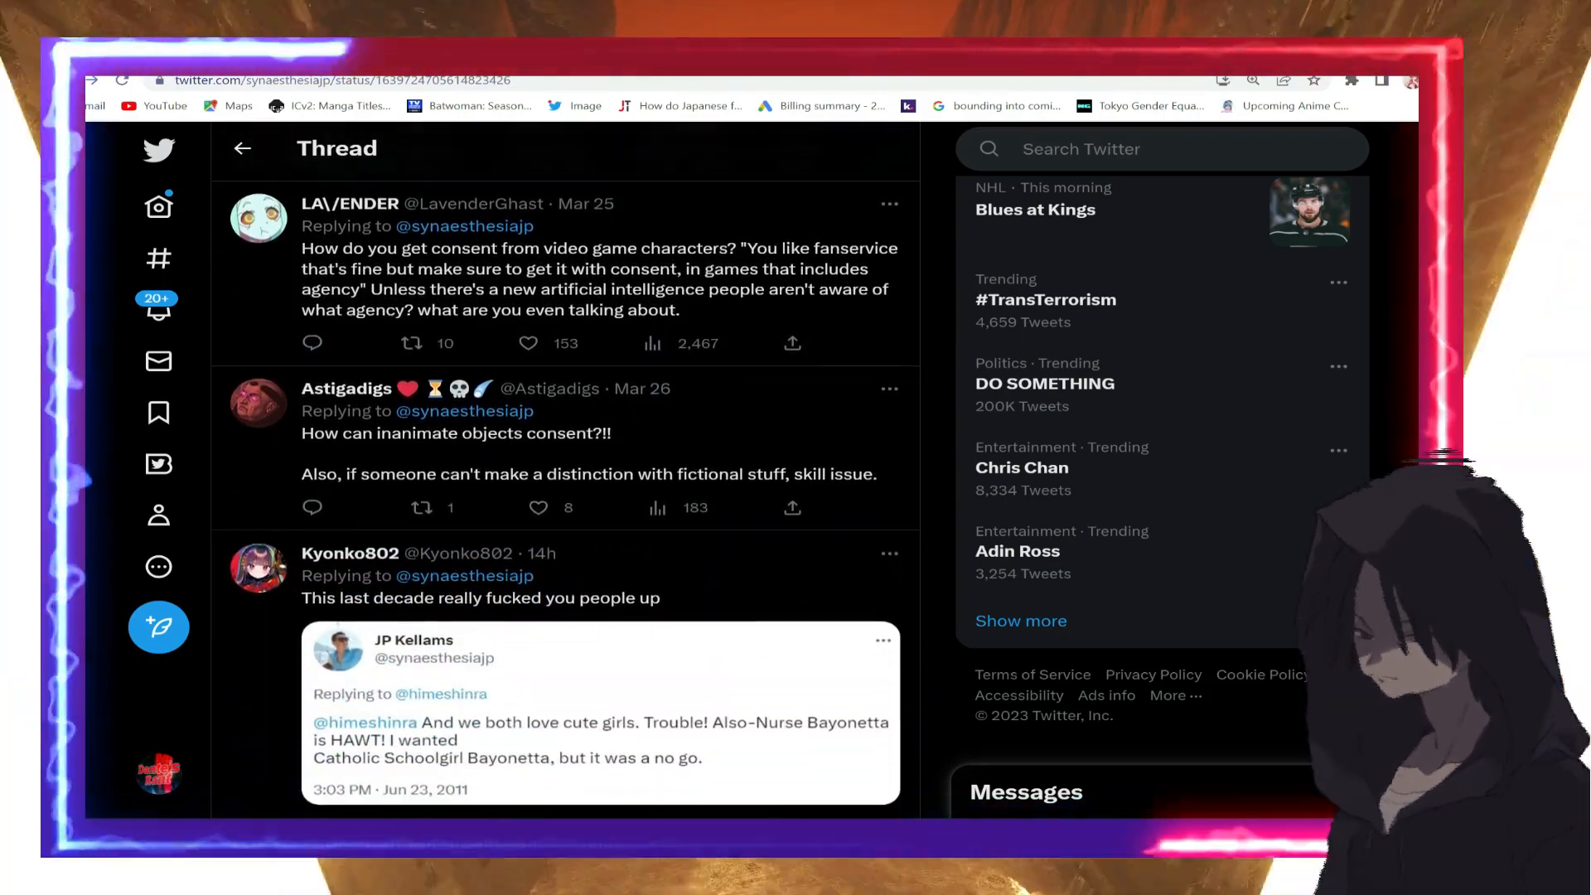
Scroll to replies saying players never get consent from characters they control or kill
scroll("down", 3)
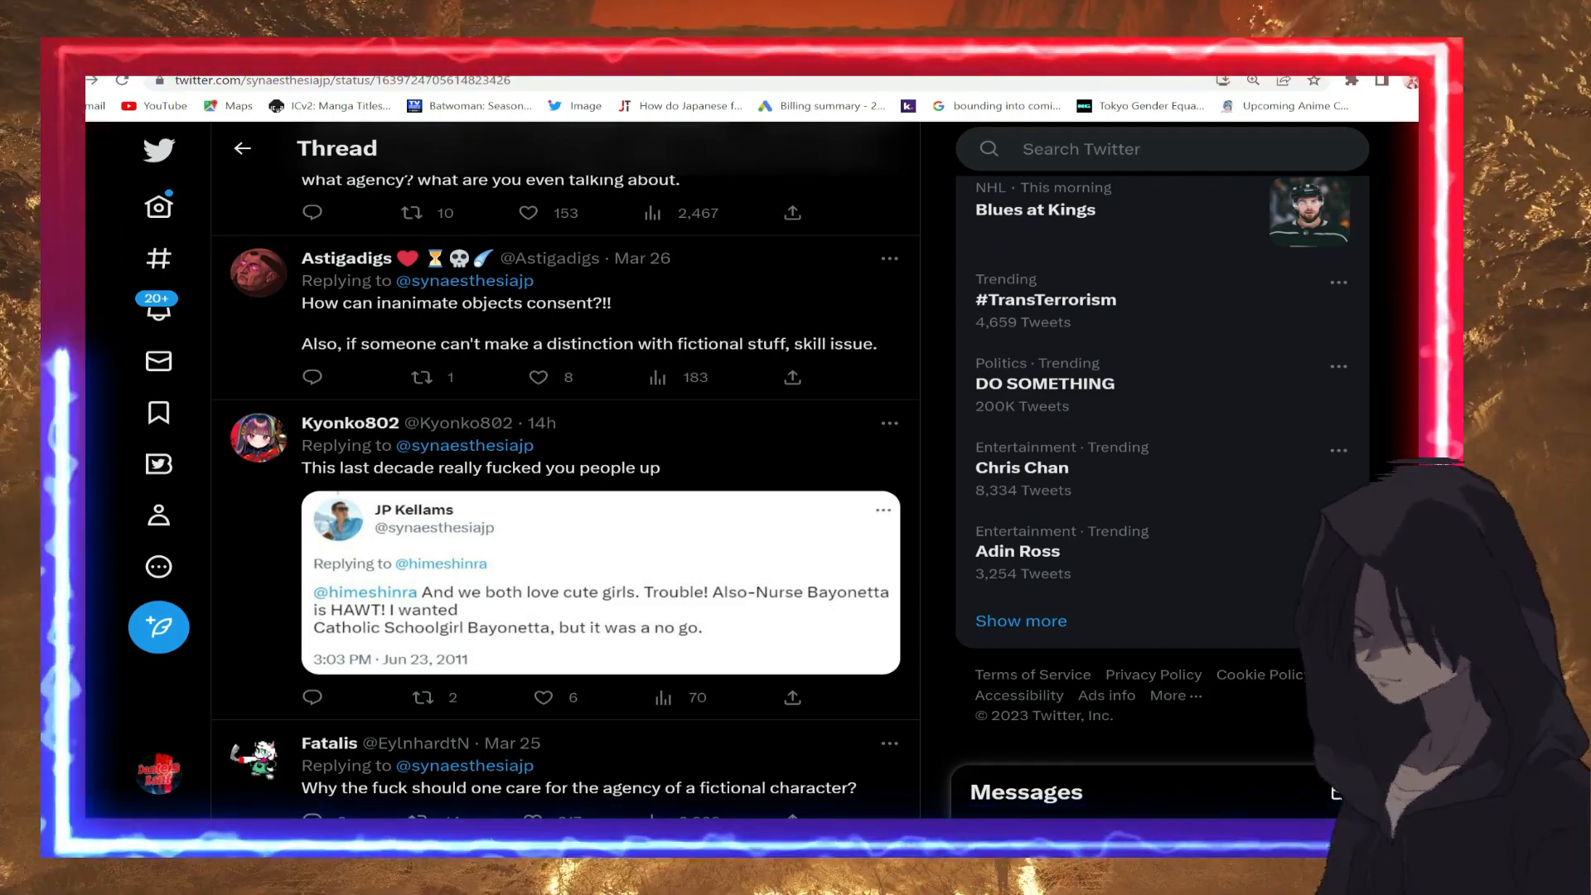
scroll("down", 3)
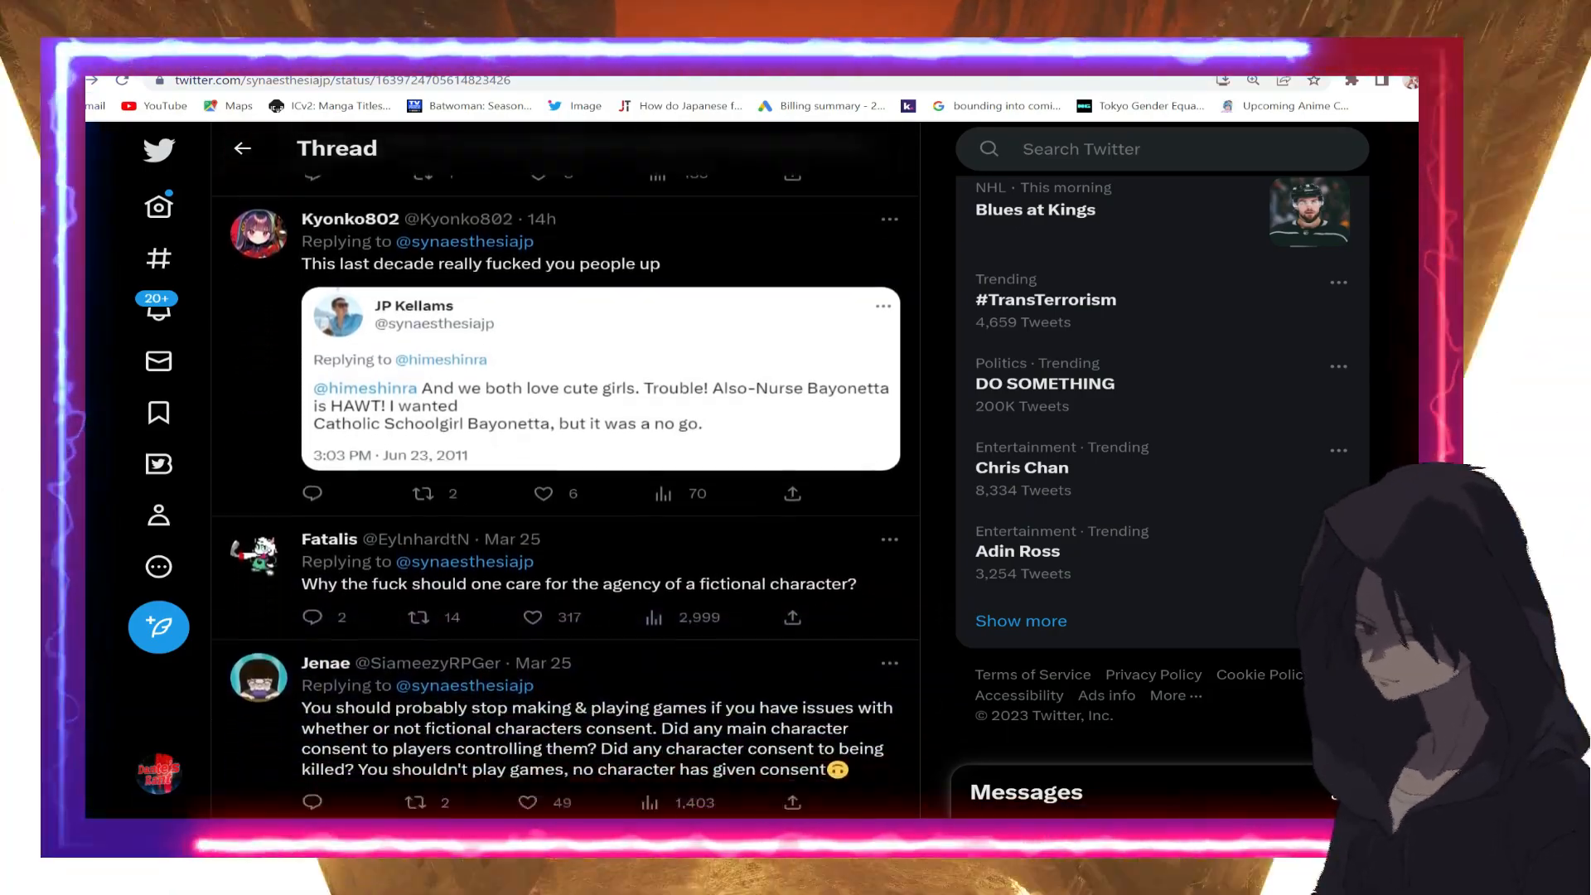
Scroll to the reply calling the consent take insane and the game-producer profile
scroll("down", 3)
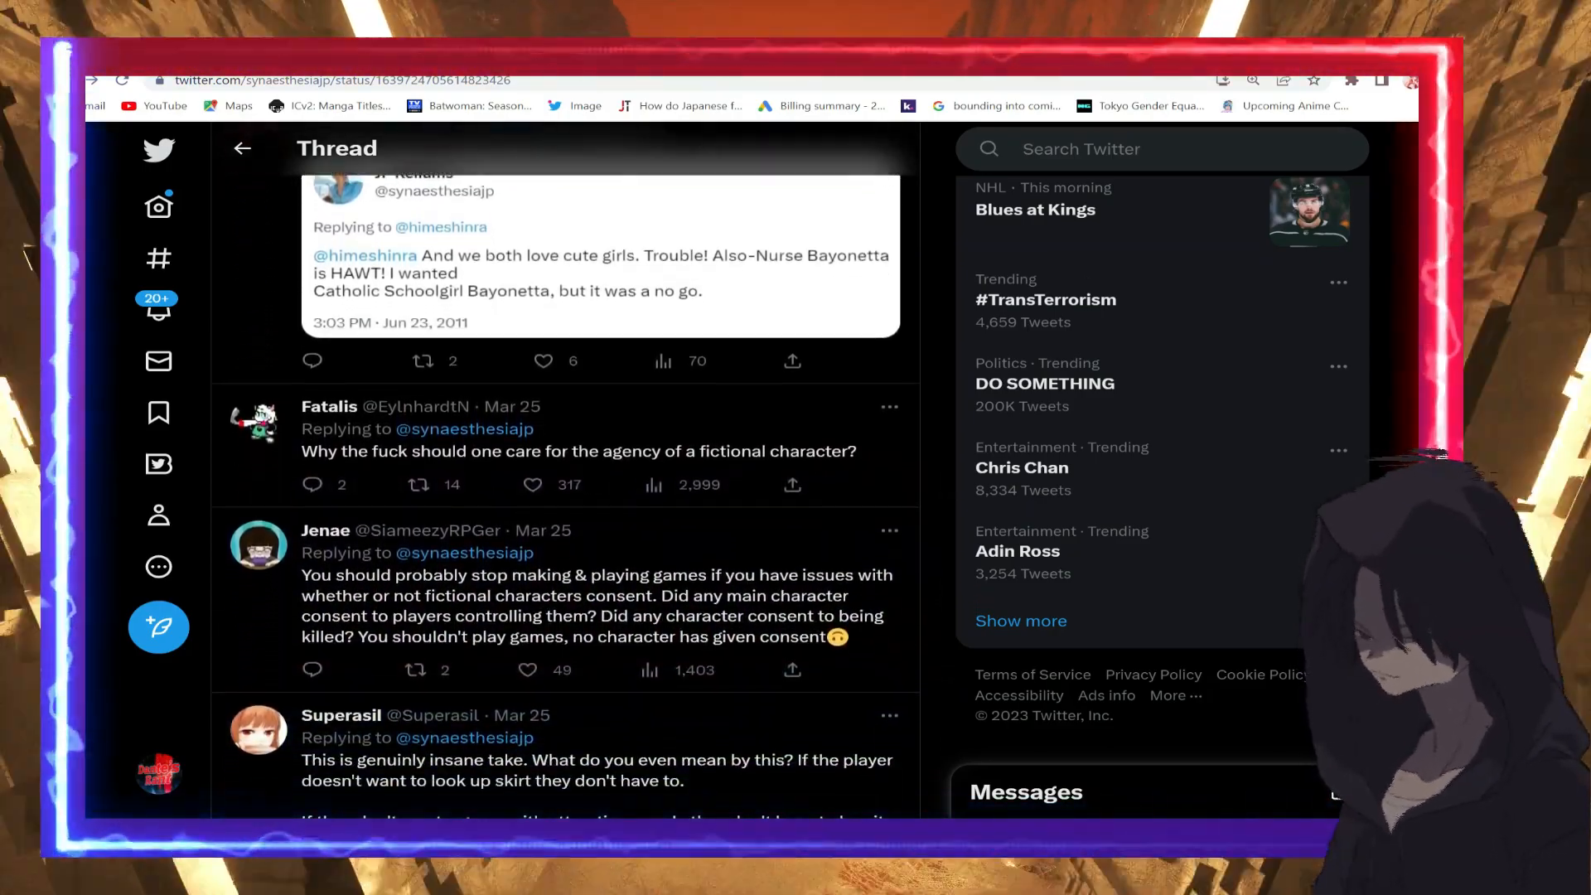
scroll("down", 3)
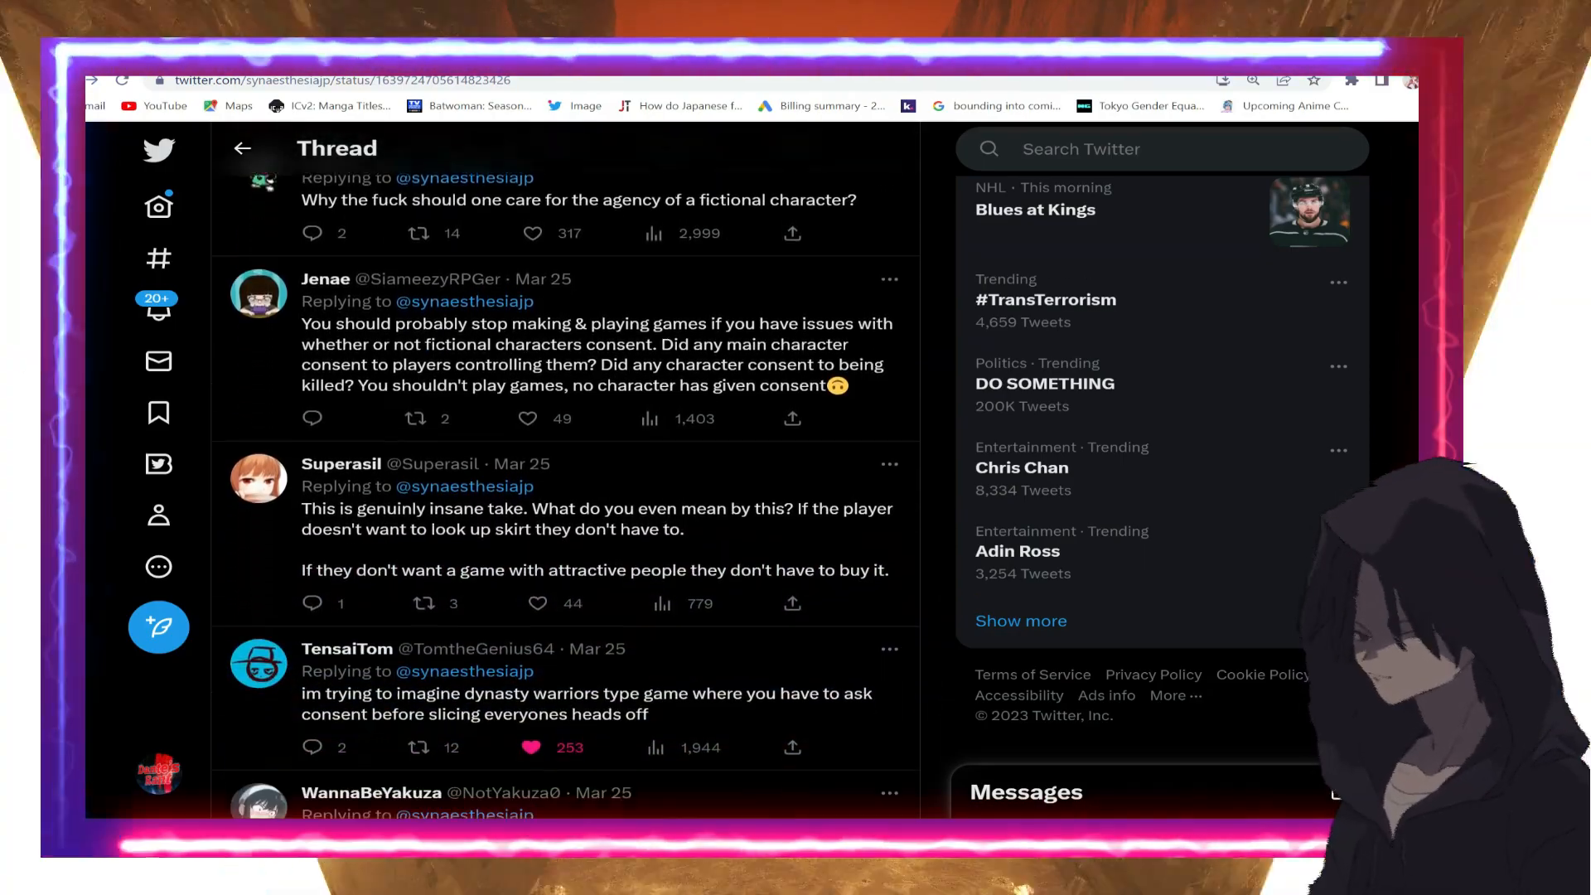
scroll("down", 3)
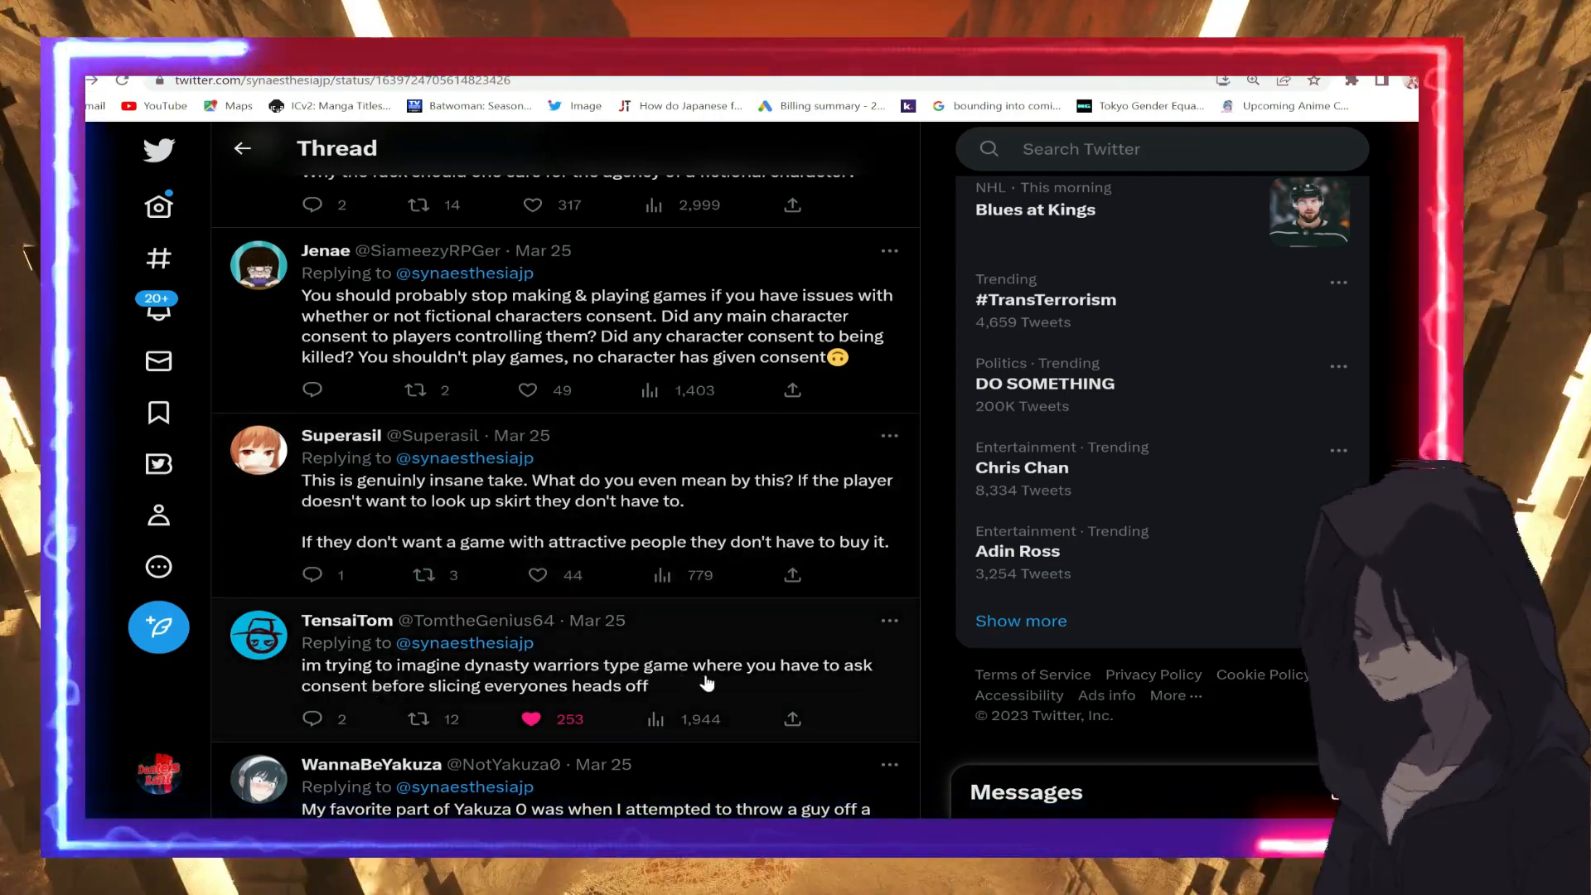
mouse_move(312, 707)
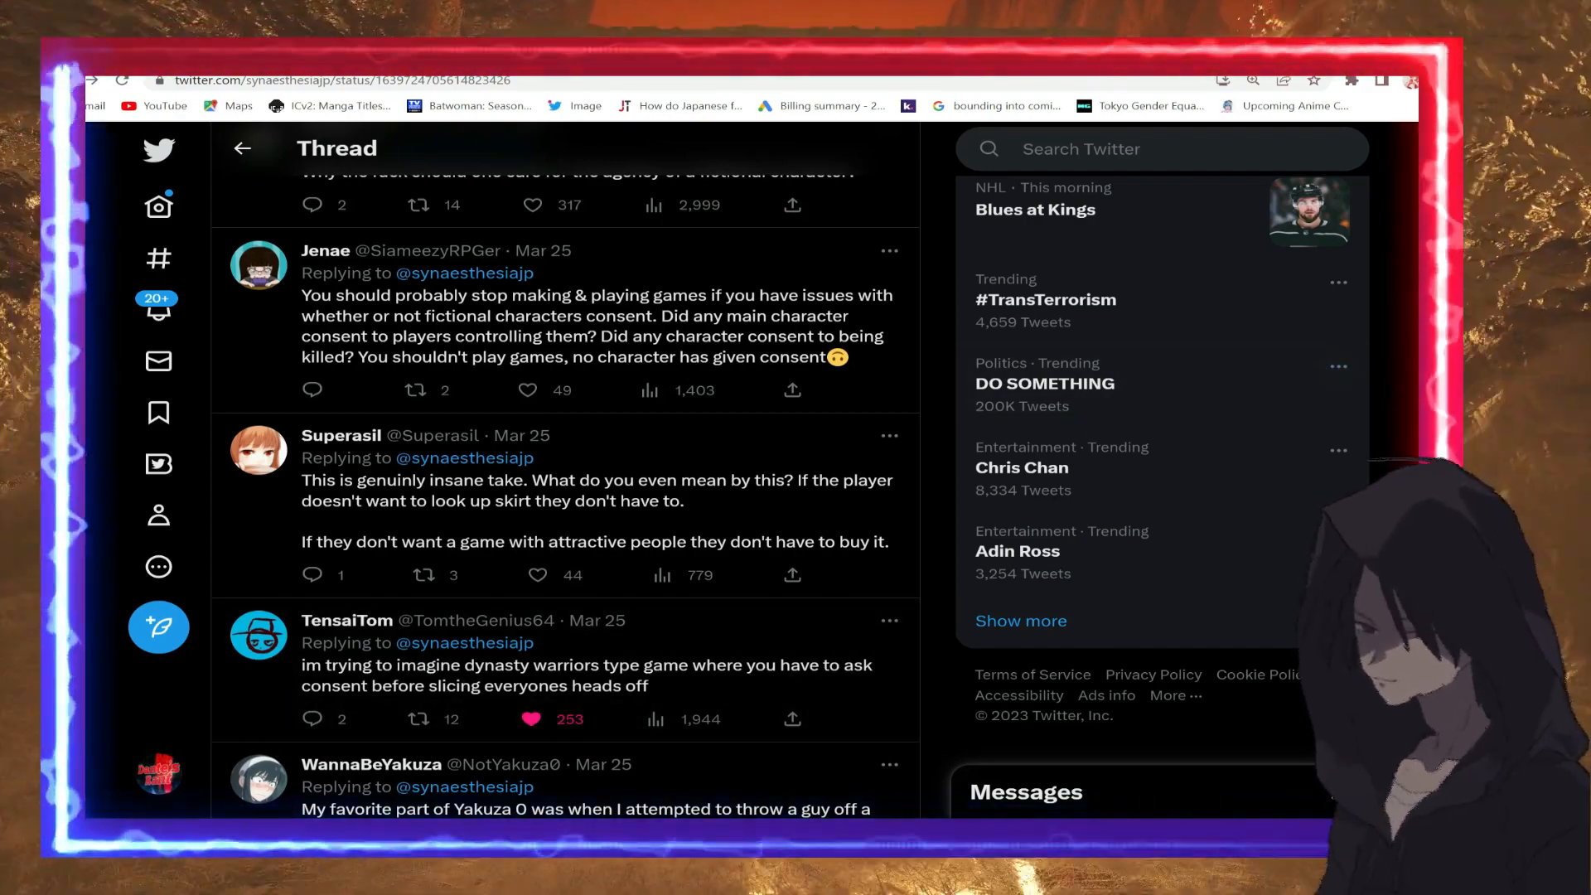
scroll("down", 3)
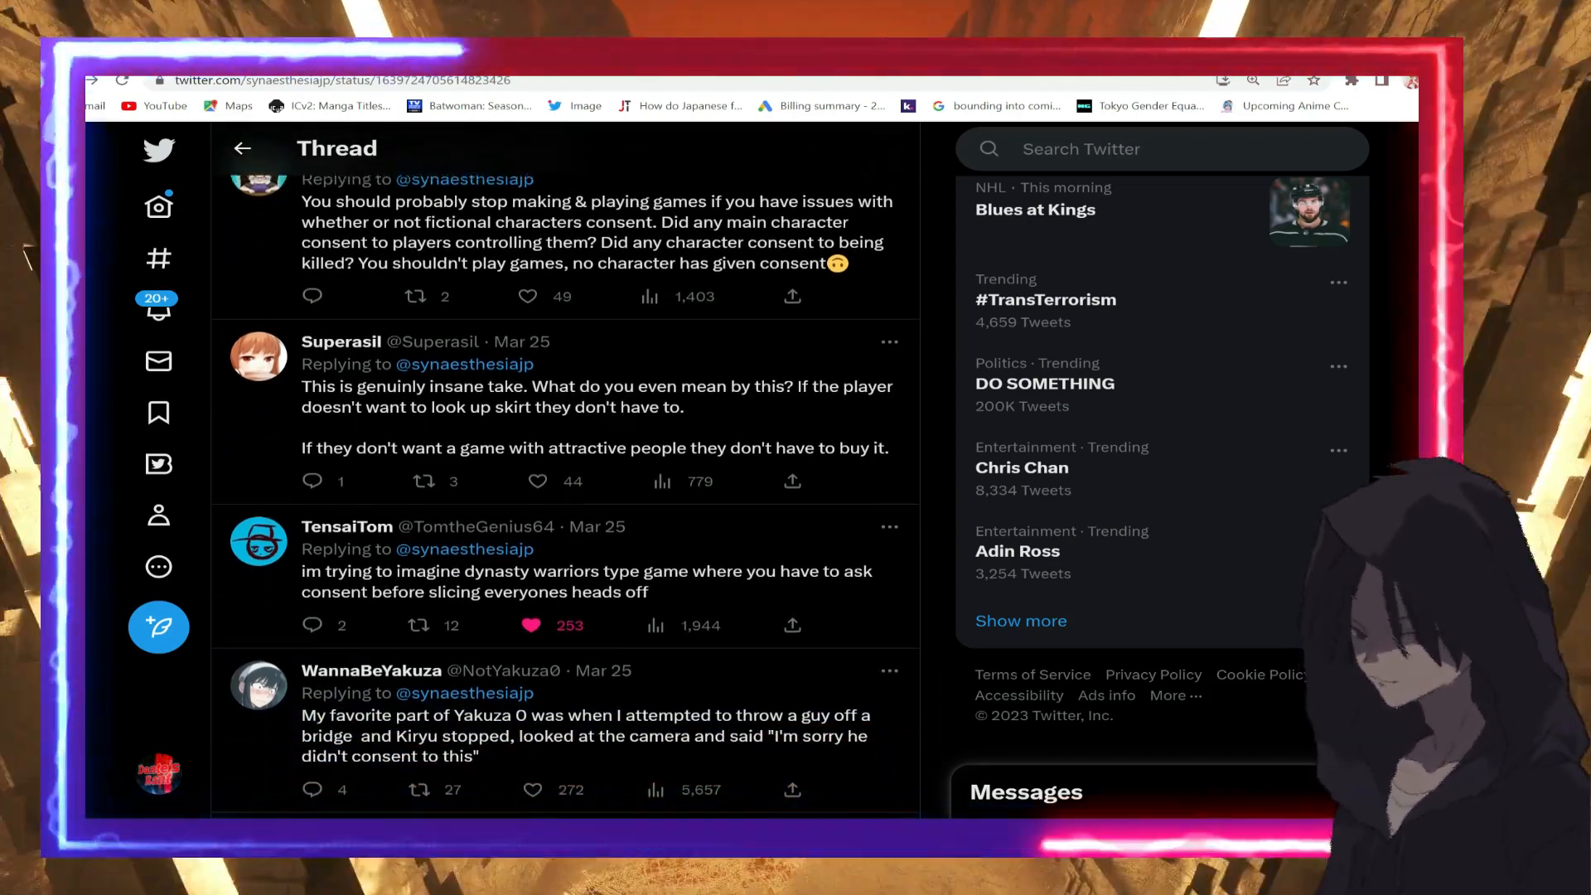
scroll("down", 3)
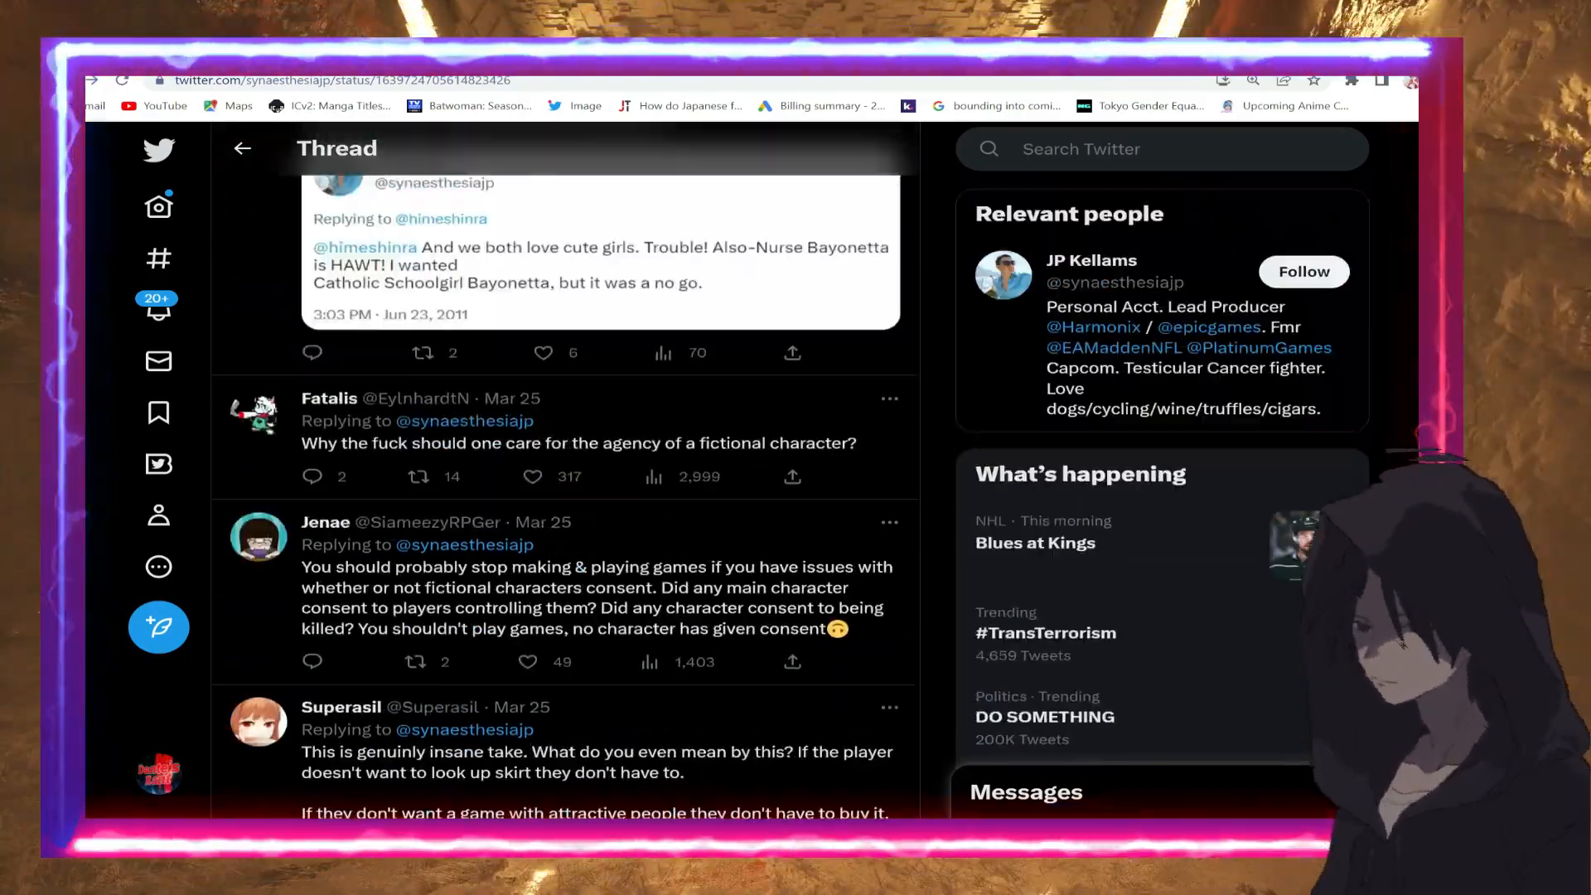
Scroll back up to the original Japan post quoting the Resident Evil 4 reviews tweet
scroll("down", 3)
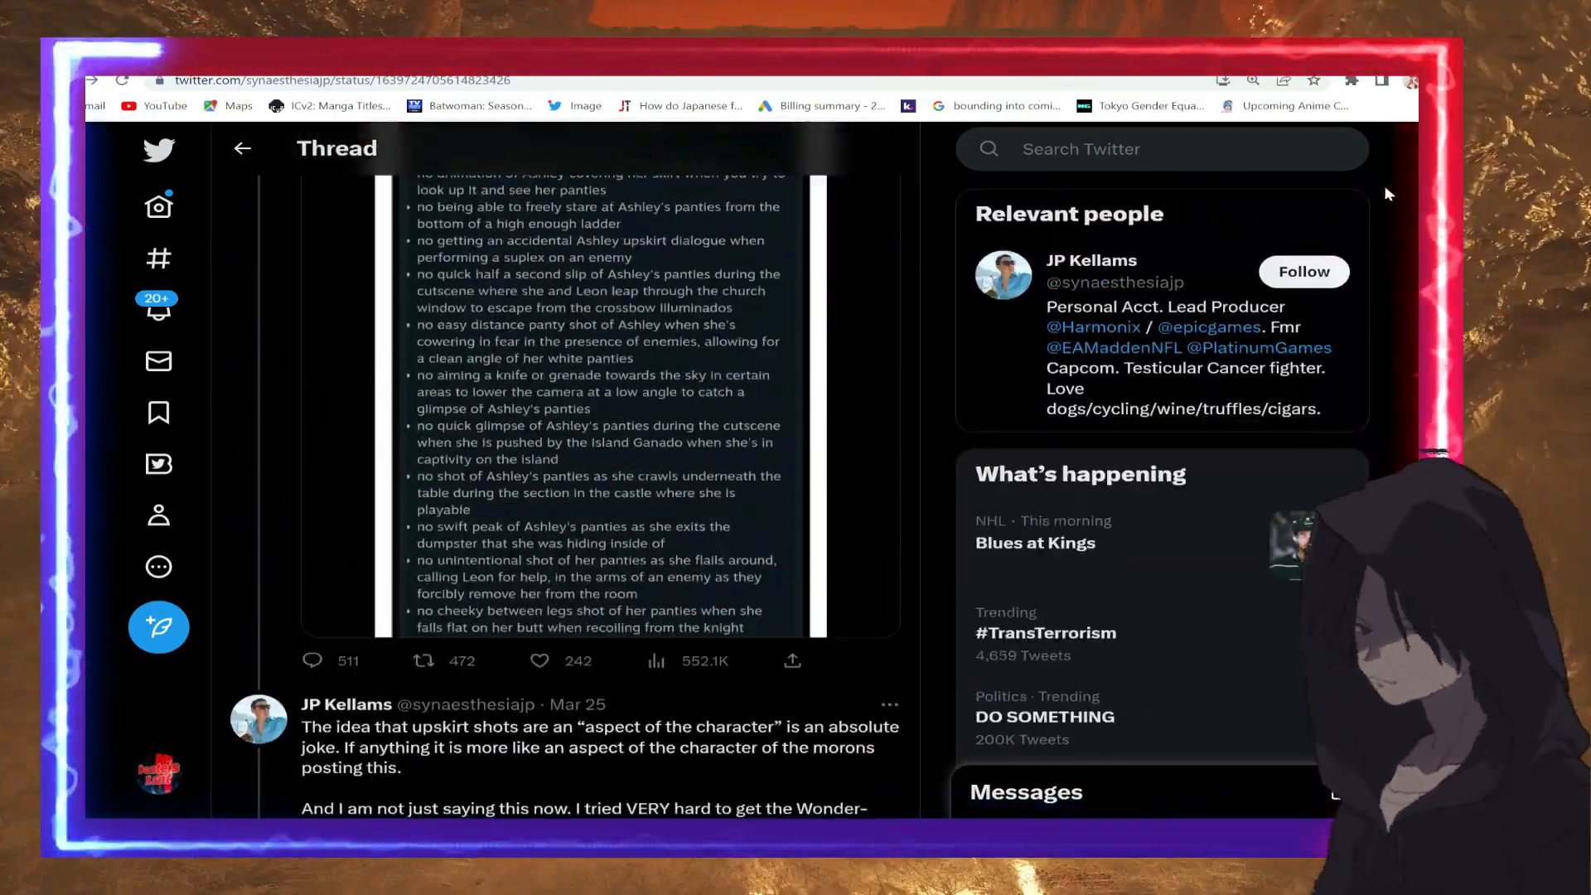
scroll("up", 3)
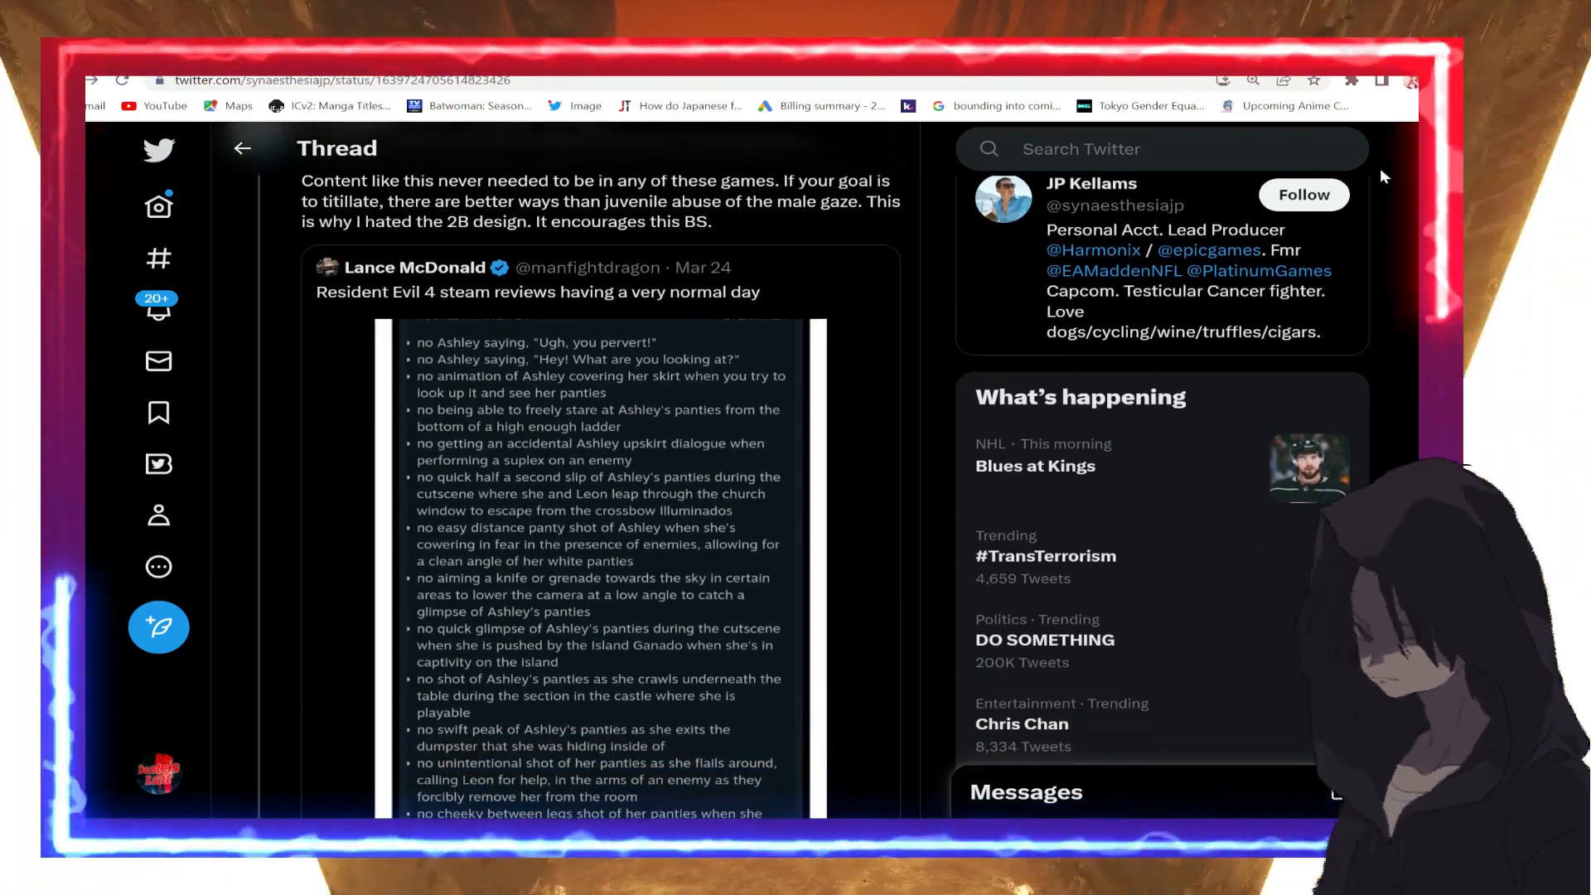
scroll("down", 3)
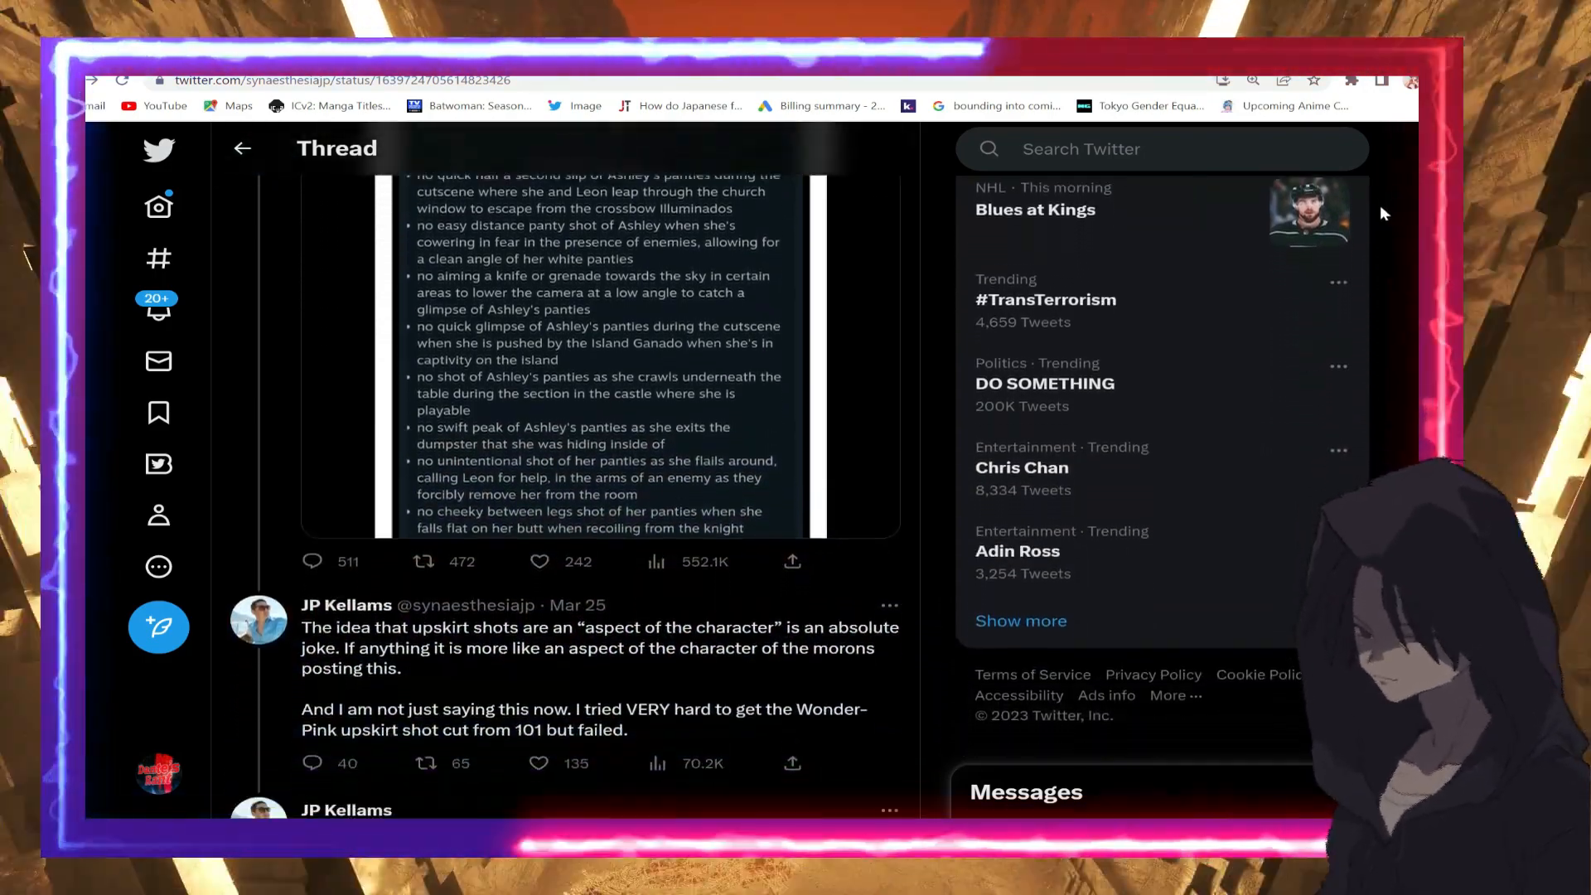
scroll("down", 3)
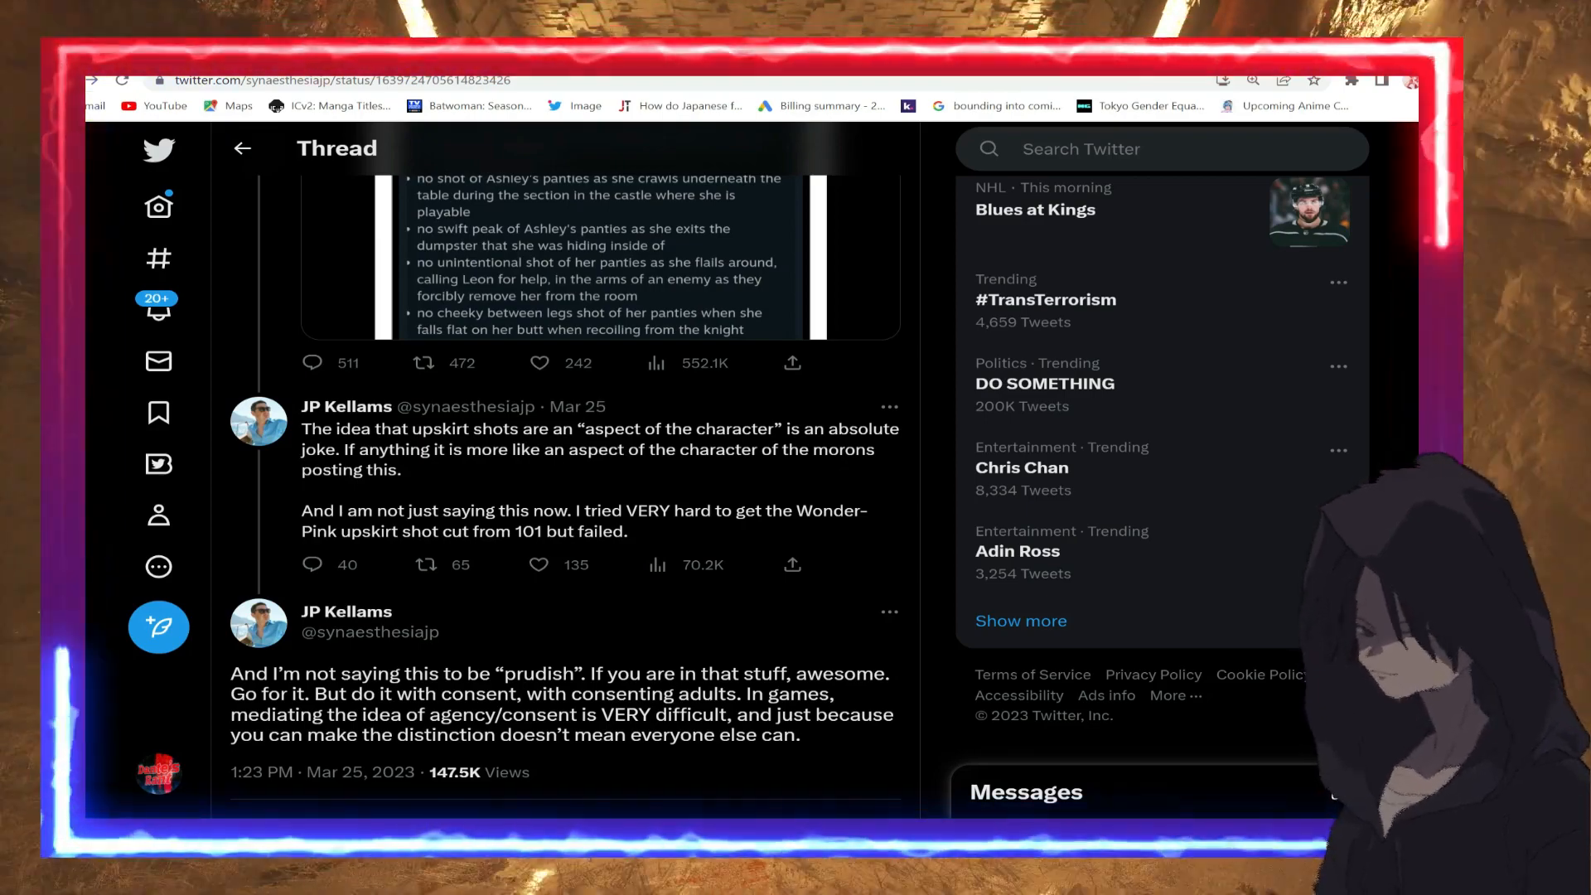
scroll("up", 3)
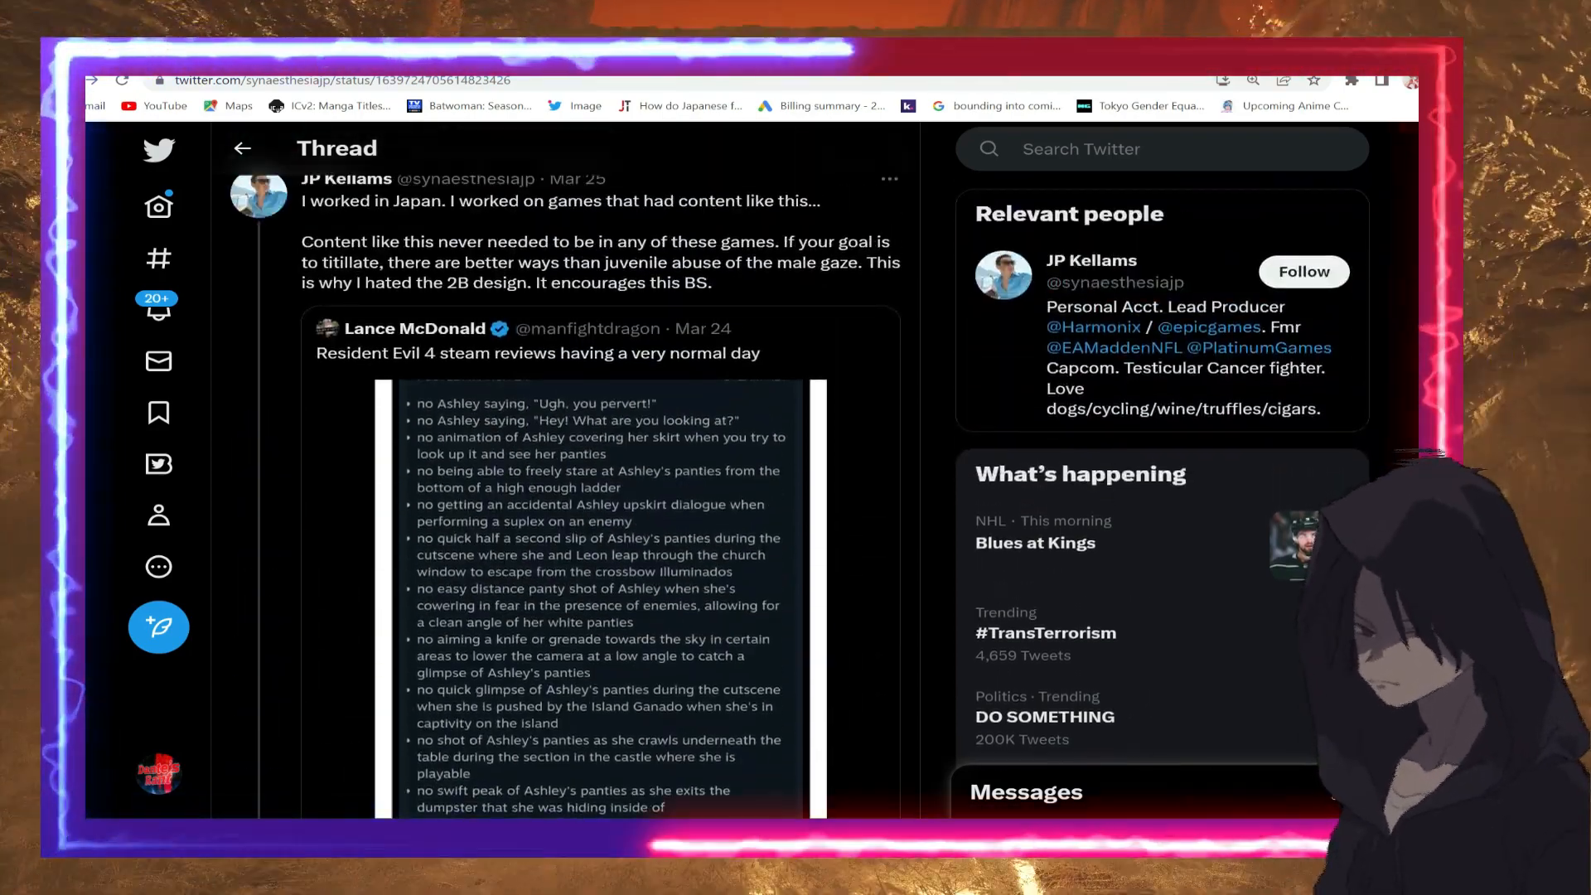